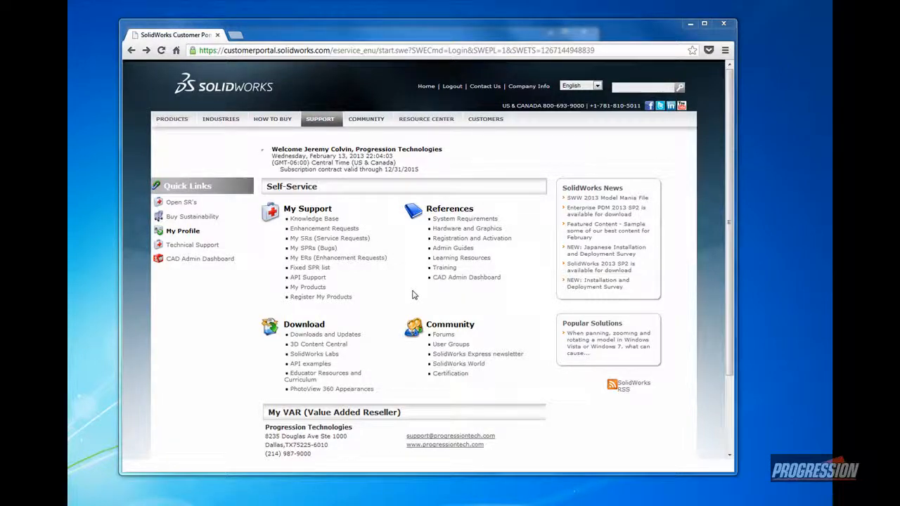
pyautogui.moveTo(325, 334)
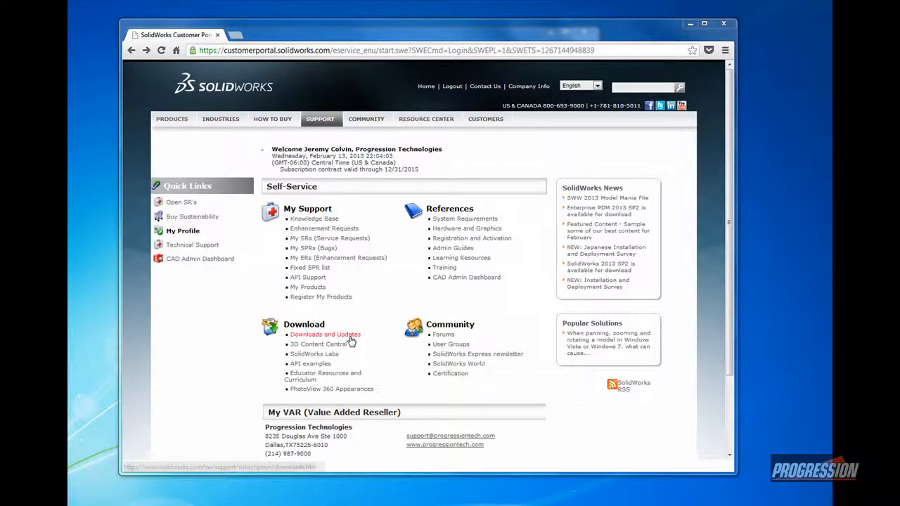
# Open Downloads and Updates and scroll to the 2013 product download table.
pyautogui.click(325, 334)
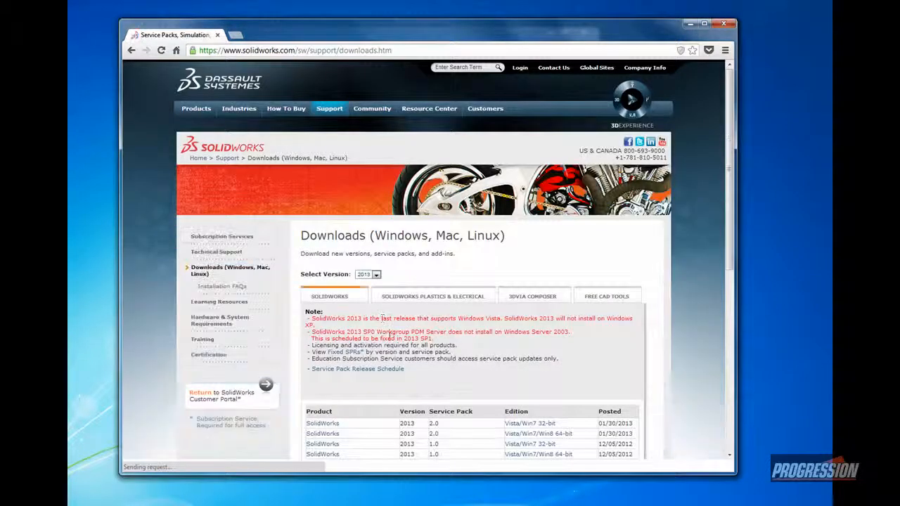
pyautogui.scroll(-3)
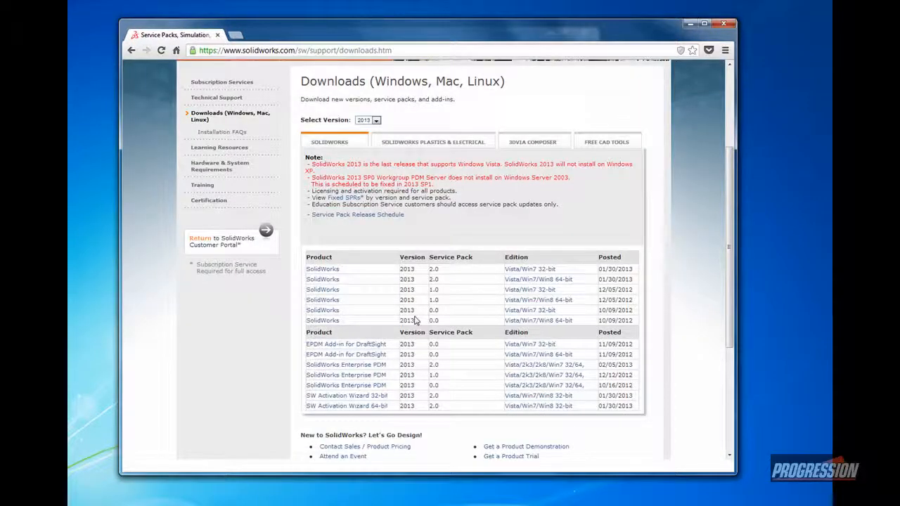
pyautogui.moveTo(374, 163)
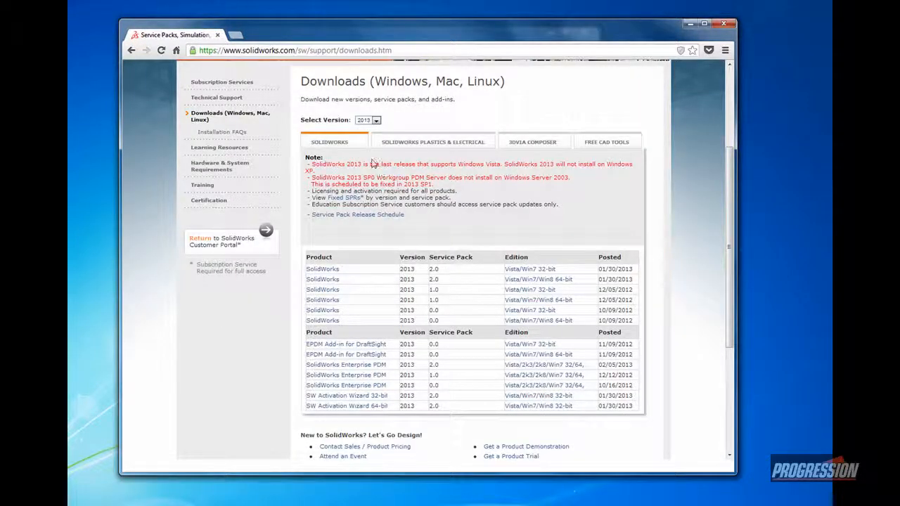
pyautogui.moveTo(371, 163)
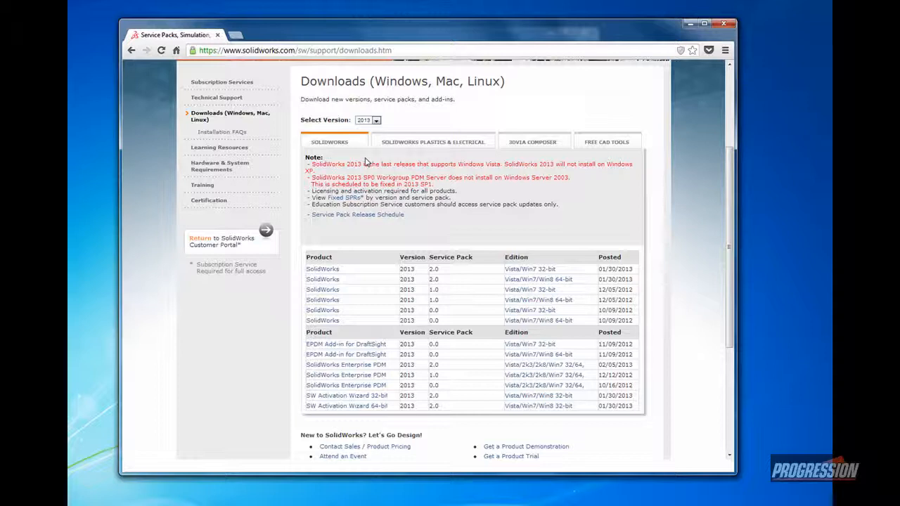
pyautogui.moveTo(334, 153)
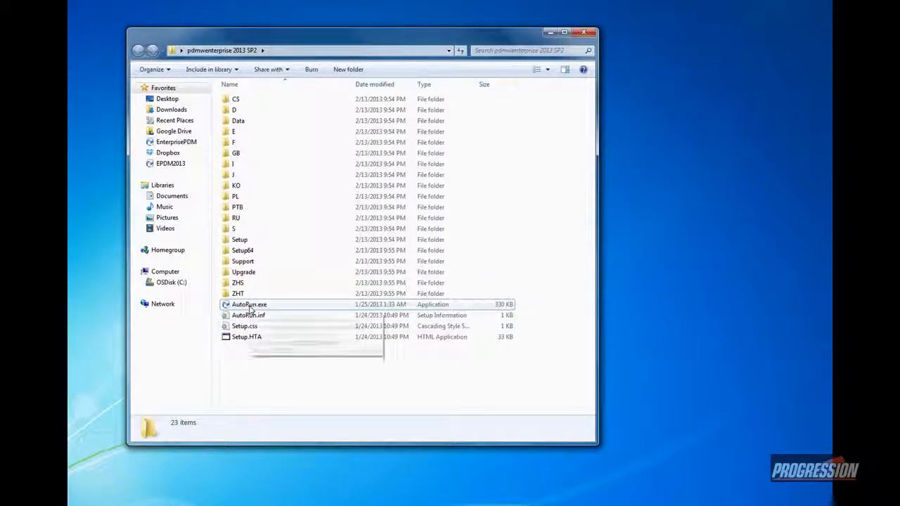
pyautogui.moveTo(248, 305)
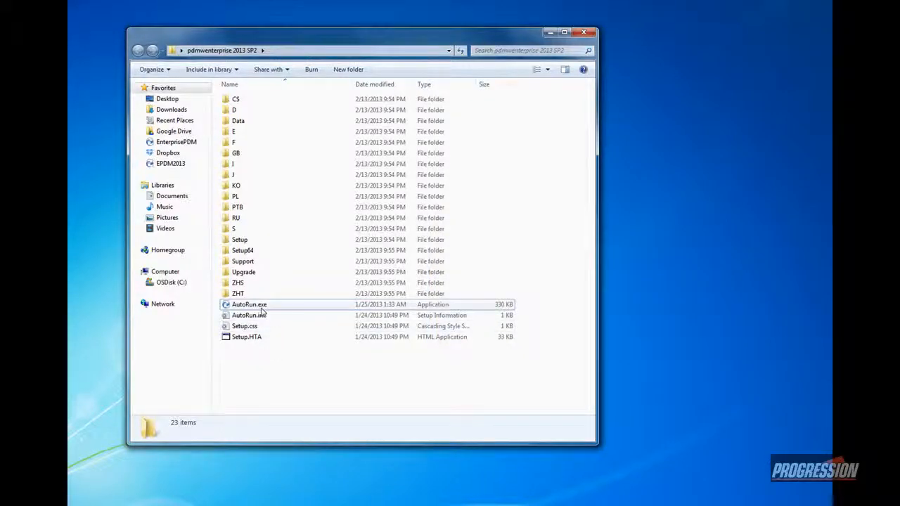
pyautogui.moveTo(249, 304)
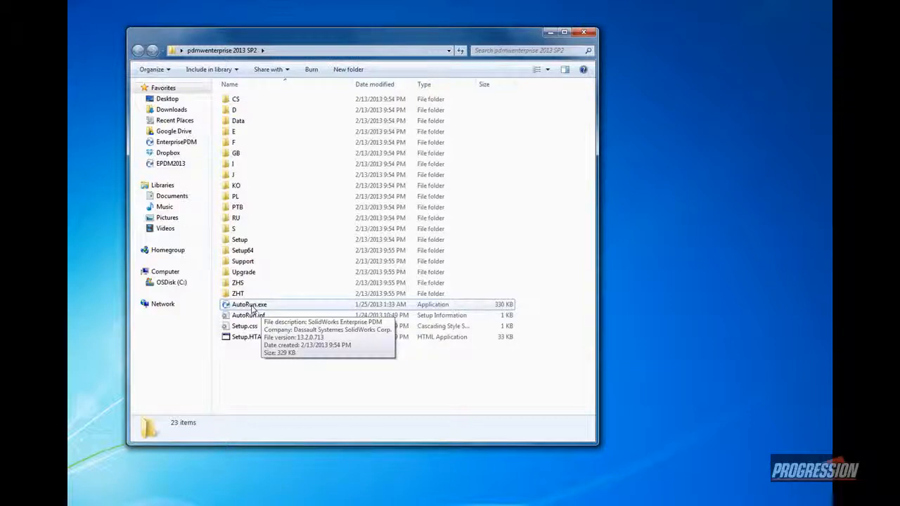
# Run AutoRun.exe from the pdmwenterprise 2013 SP2 folder.
pyautogui.doubleClick(249, 304)
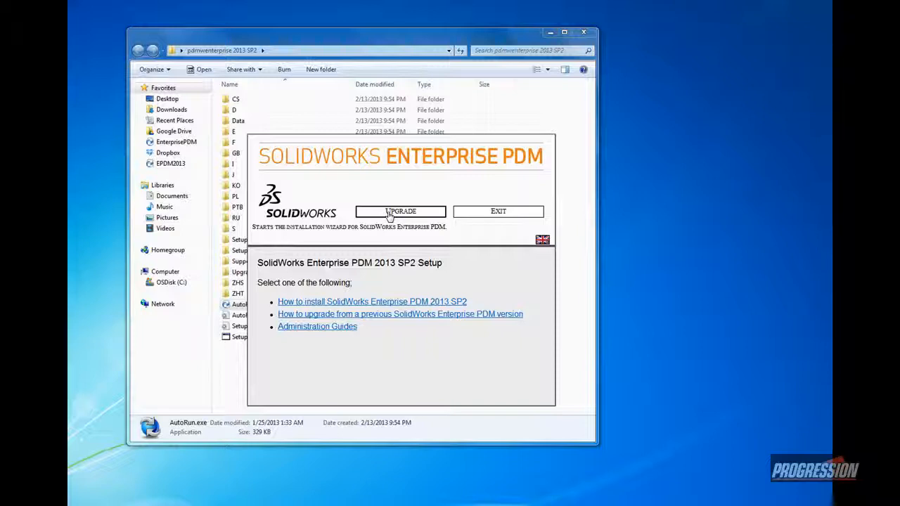
# Start the upgrade, accept the license, and keep default customer details and installation folder.
pyautogui.click(401, 212)
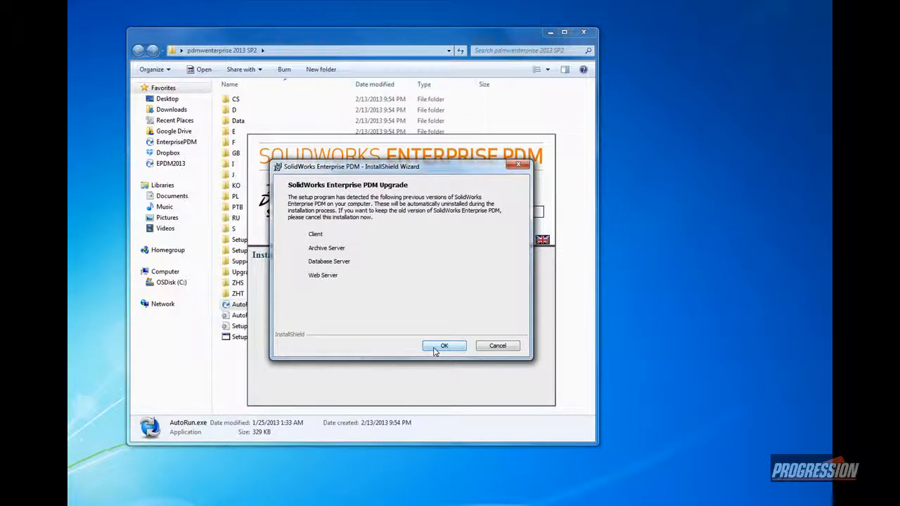
pyautogui.click(444, 345)
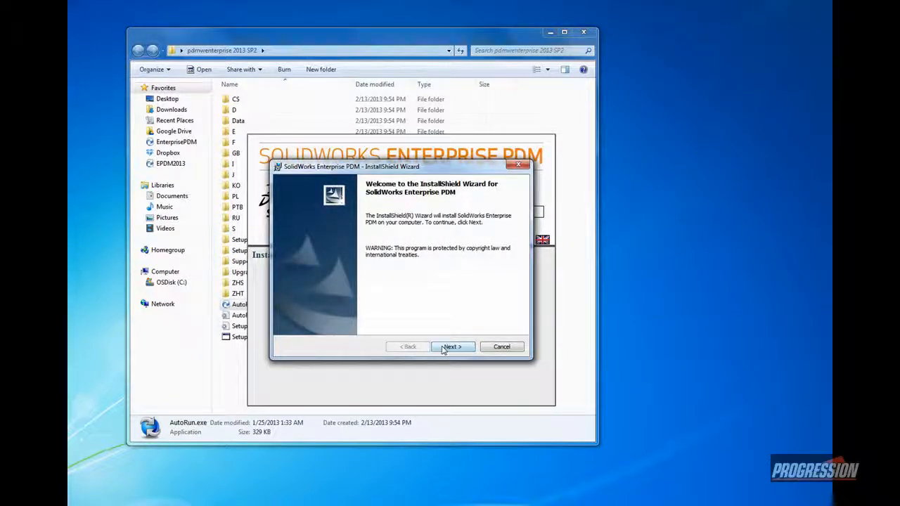
pyautogui.click(452, 347)
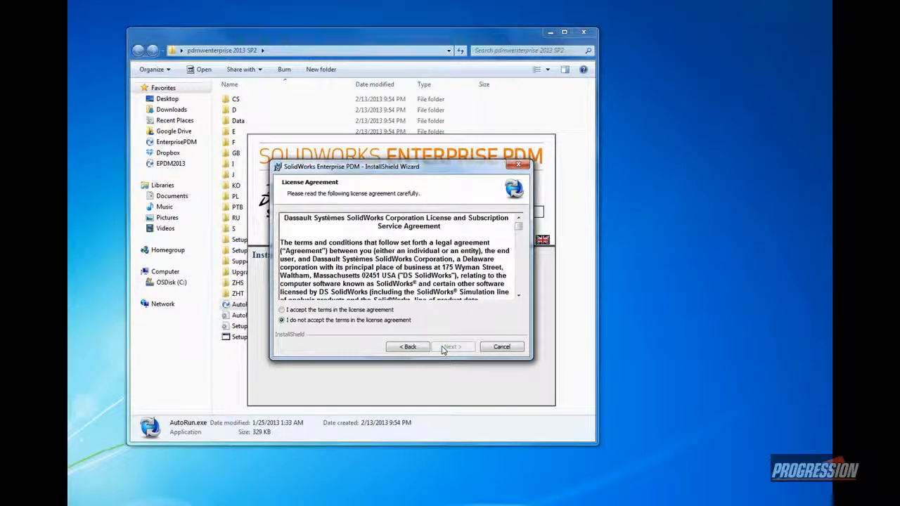
pyautogui.click(282, 309)
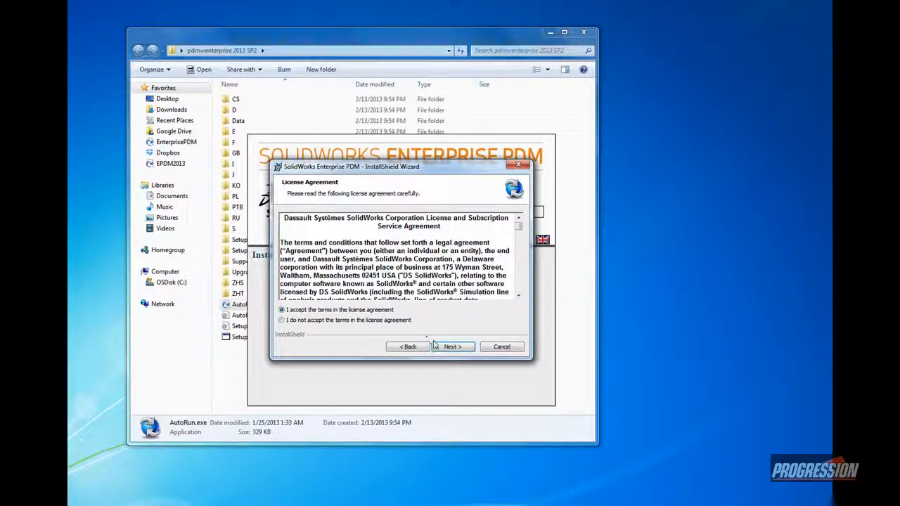
pyautogui.click(451, 346)
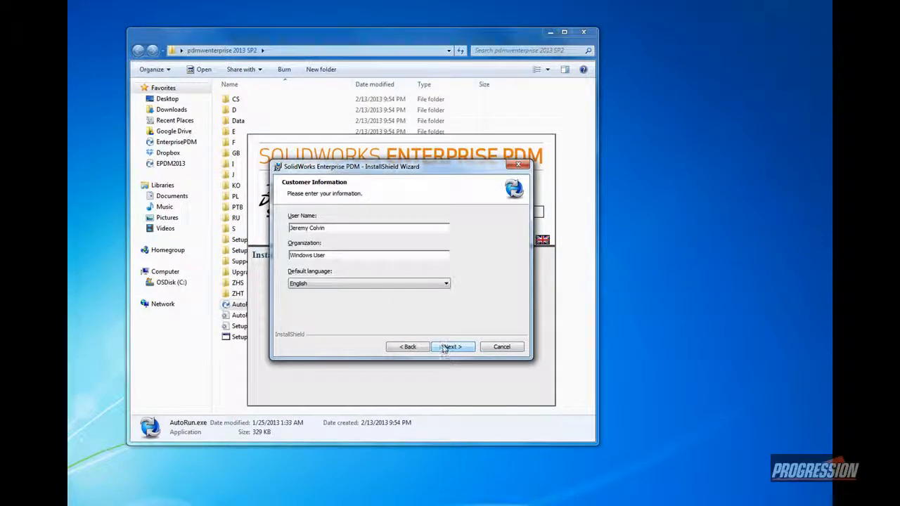
pyautogui.click(452, 346)
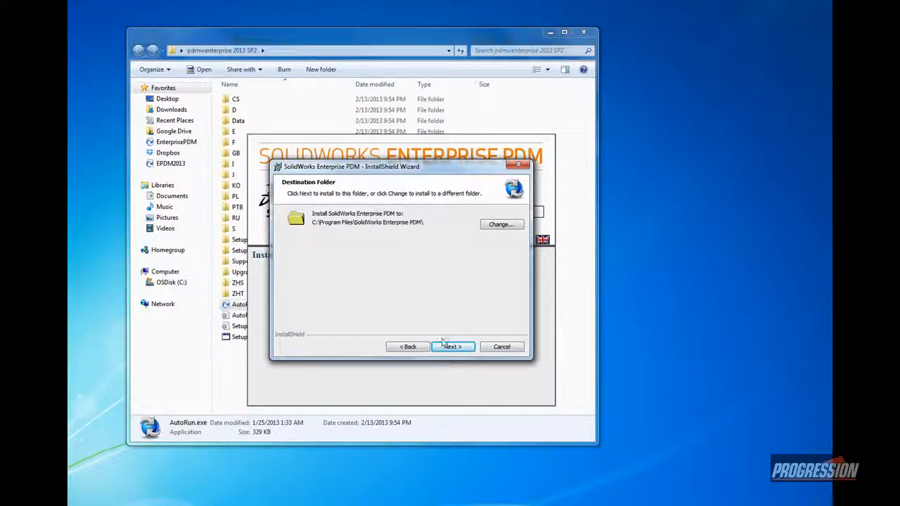
pyautogui.click(452, 347)
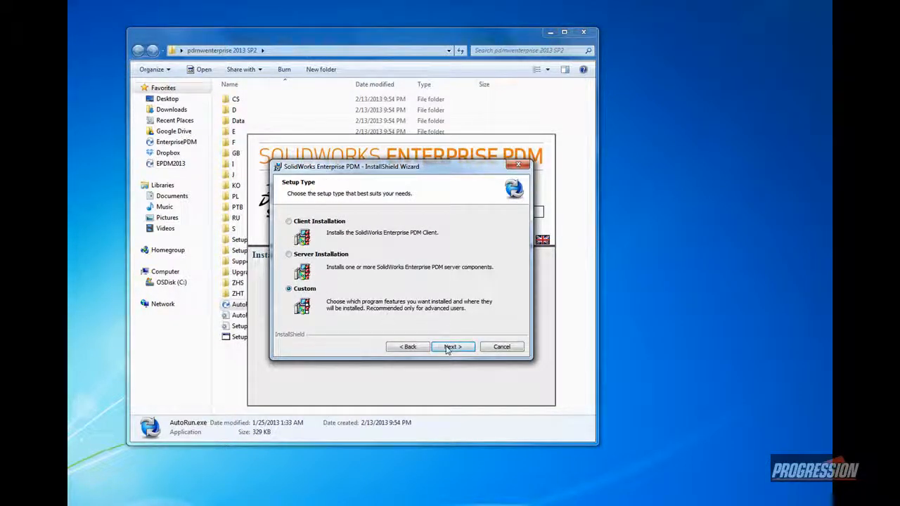
# Keep the Custom setup type and accept the default feature selection.
pyautogui.click(452, 347)
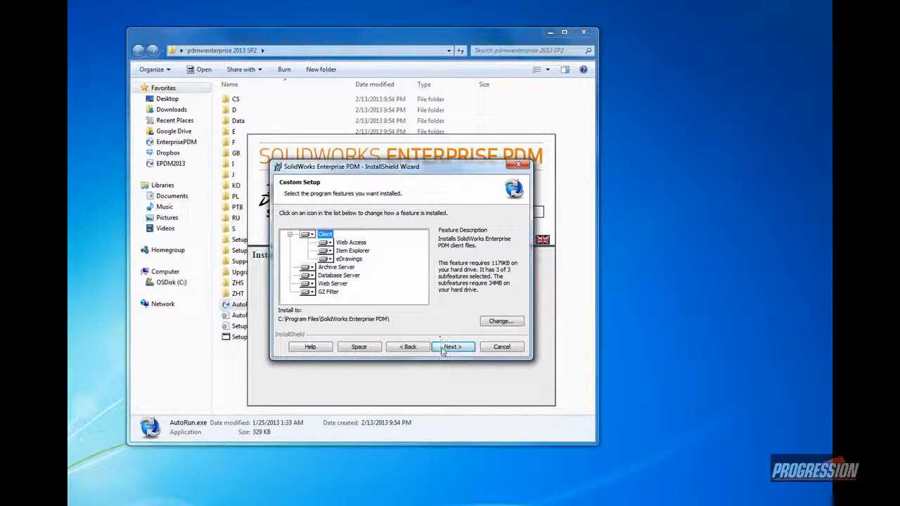
pyautogui.click(452, 346)
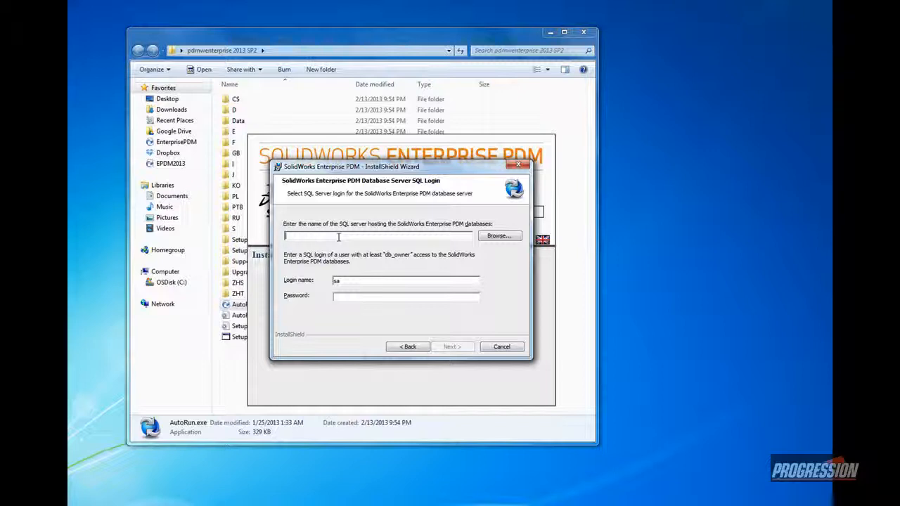
# Log in to the (local) SQL server as sa with its password.
pyautogui.write('(local')
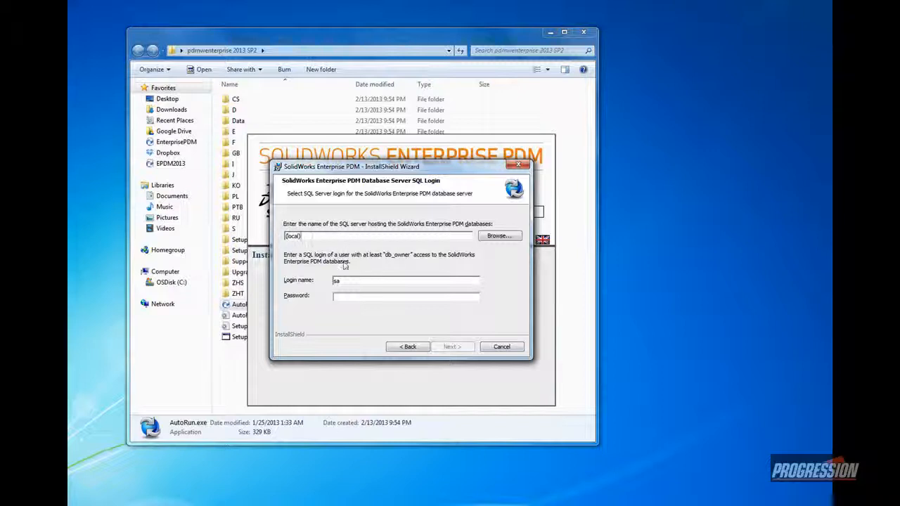
pyautogui.click(406, 295)
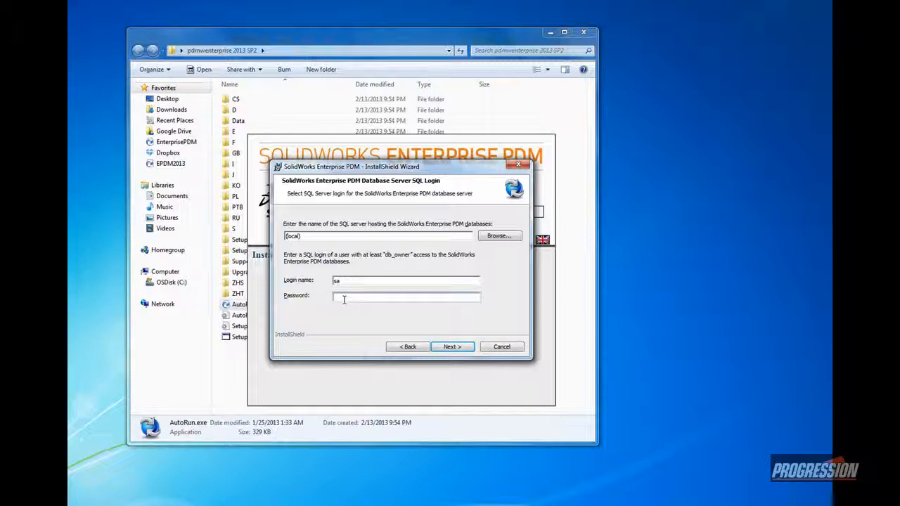
pyautogui.write('**')
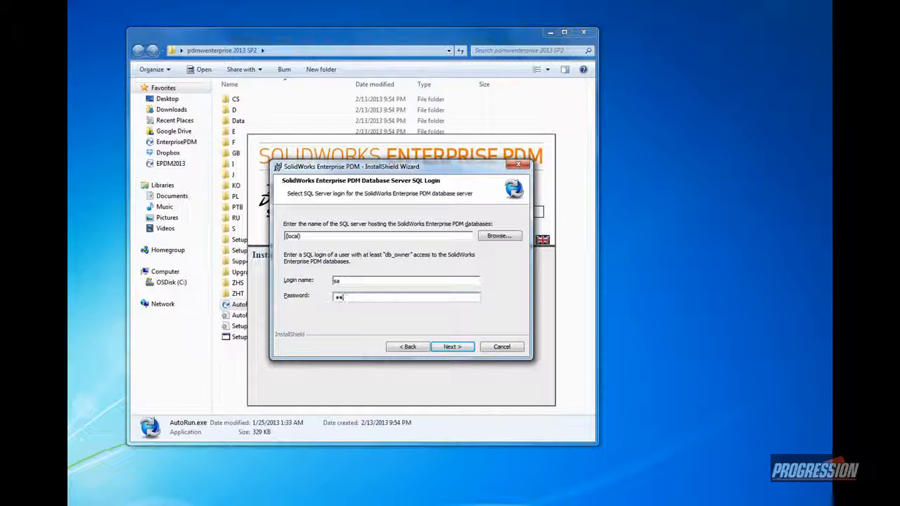
pyautogui.write('*')
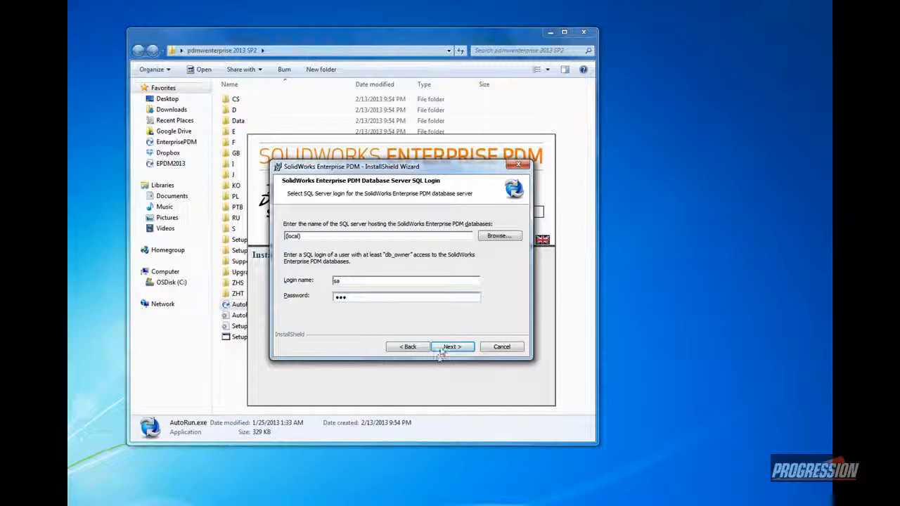
pyautogui.click(453, 346)
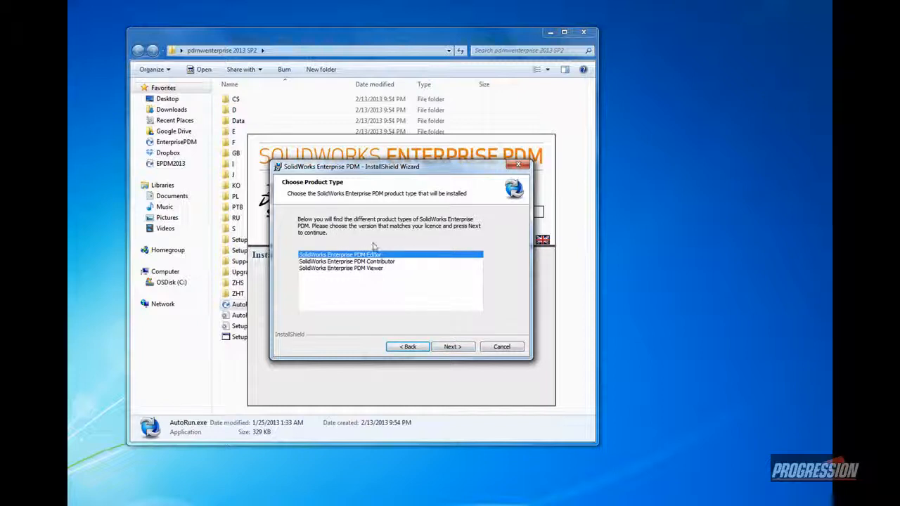
pyautogui.moveTo(395, 261)
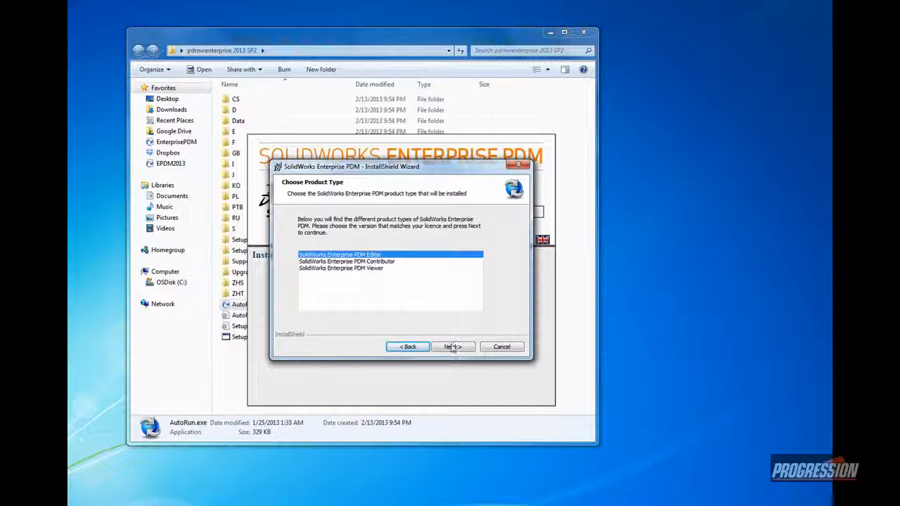
# Keep the Editor product type, add the SolidWorks add-in, and start installing.
pyautogui.click(452, 347)
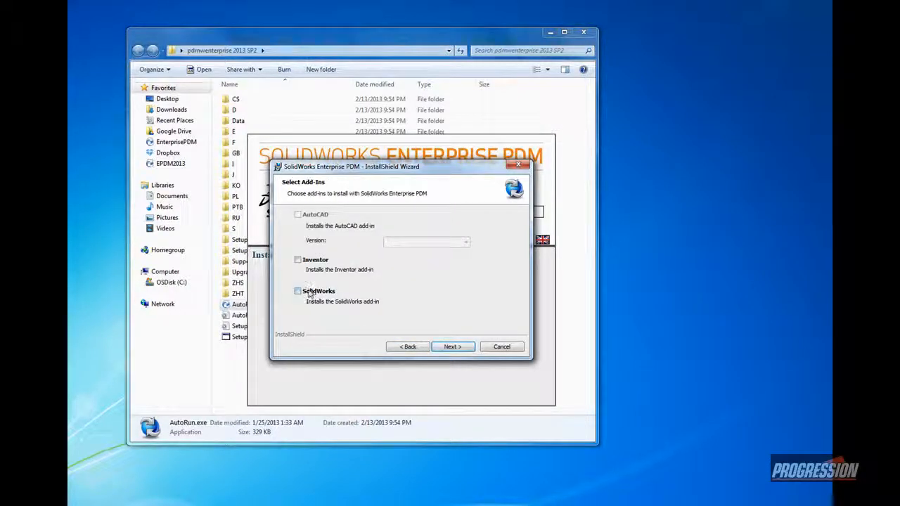
pyautogui.click(299, 291)
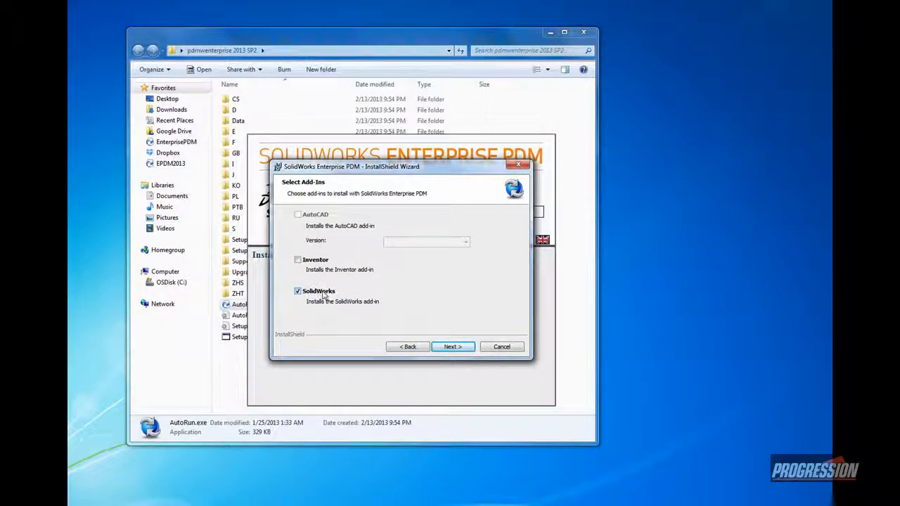
pyautogui.click(452, 347)
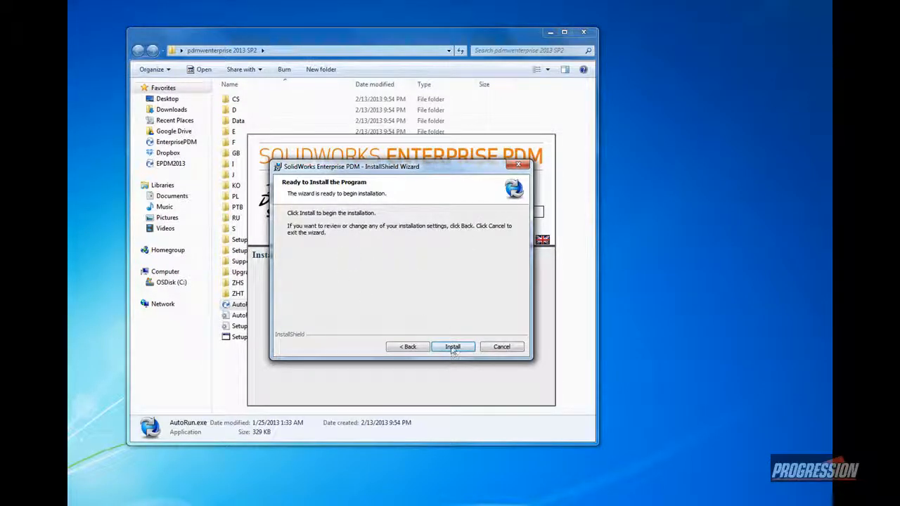
pyautogui.click(452, 346)
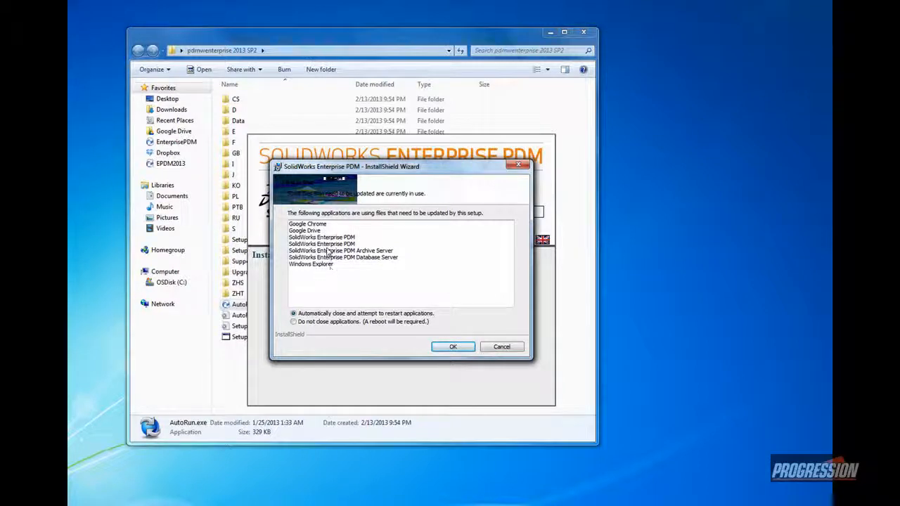
pyautogui.moveTo(352, 323)
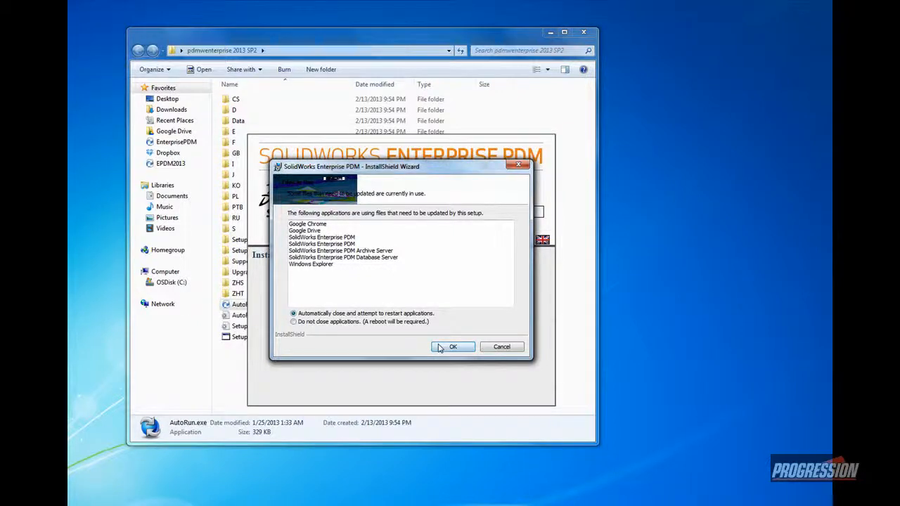
# Let setup close applications using the files and acknowledge the close warning.
pyautogui.click(452, 346)
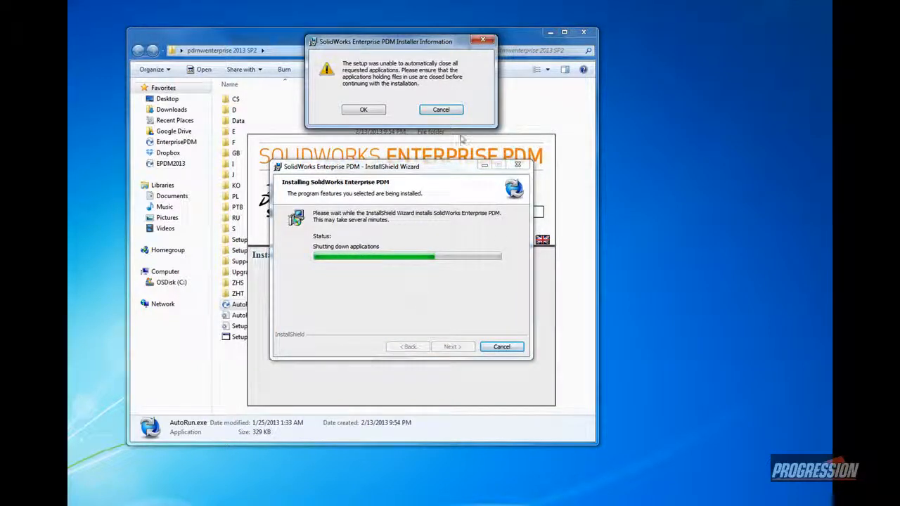
pyautogui.moveTo(373, 95)
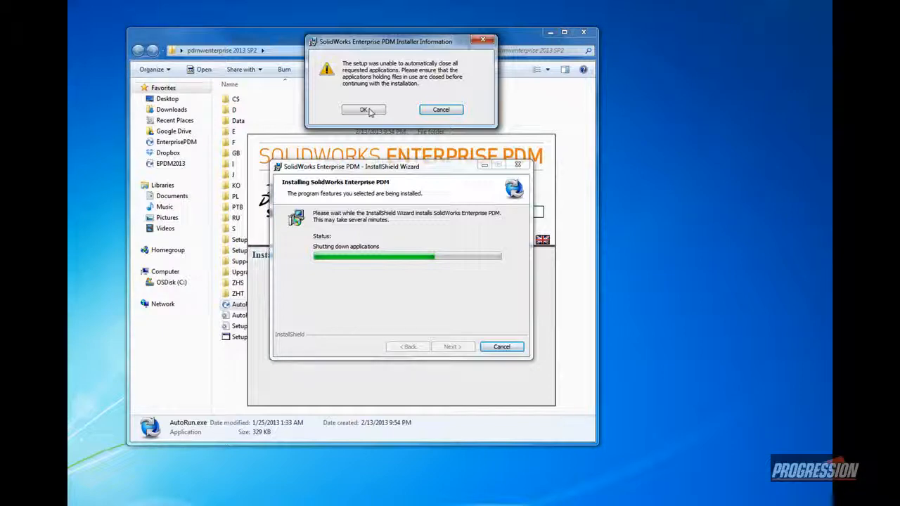
pyautogui.click(363, 109)
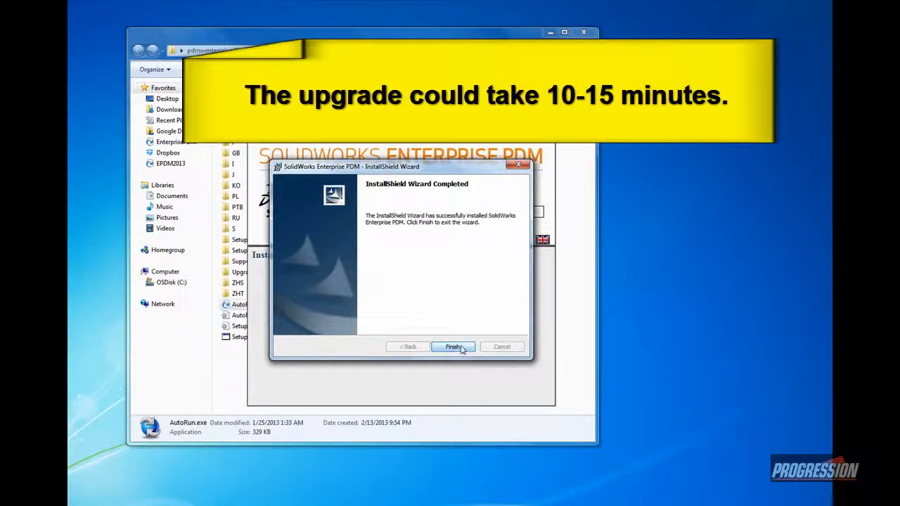
# Finish the installer and choose to restart the computer later.
pyautogui.click(452, 347)
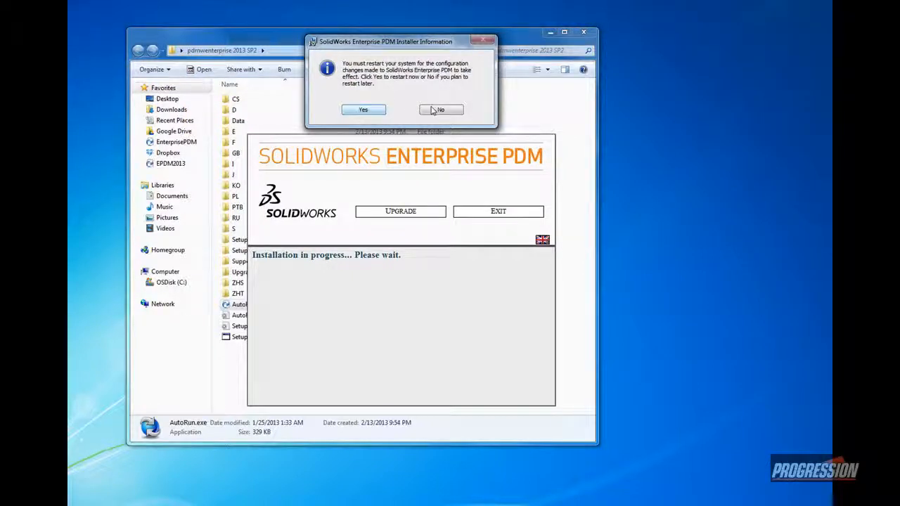
pyautogui.click(440, 109)
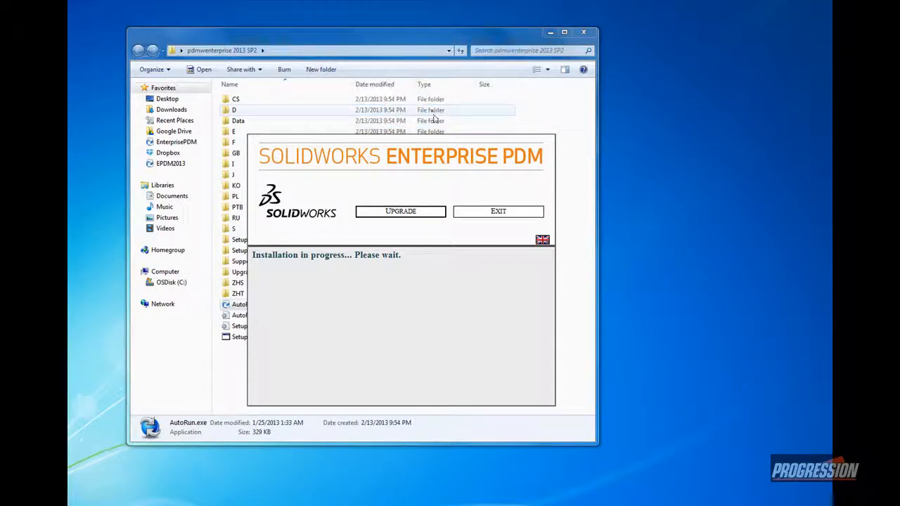
pyautogui.click(498, 211)
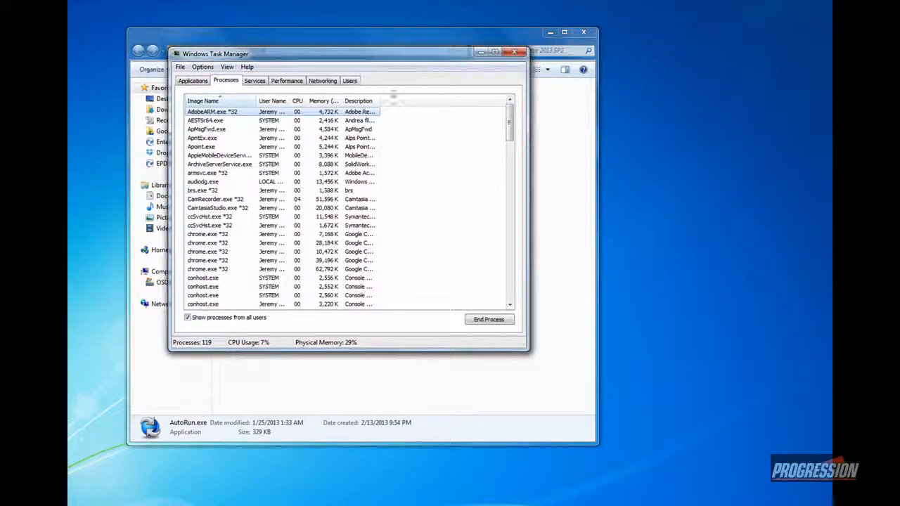
# End and relaunch explorer.exe from Task Manager, then close Task Manager.
pyautogui.scroll(-3)
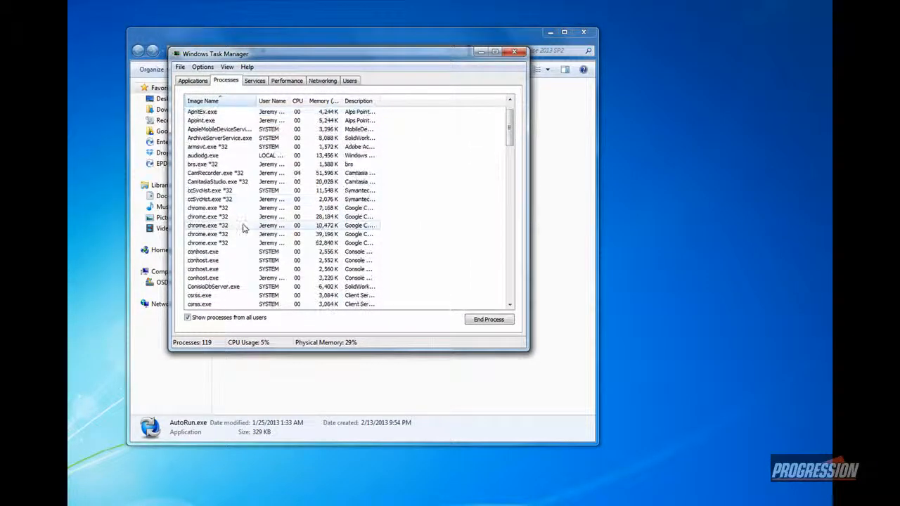
pyautogui.scroll(-3)
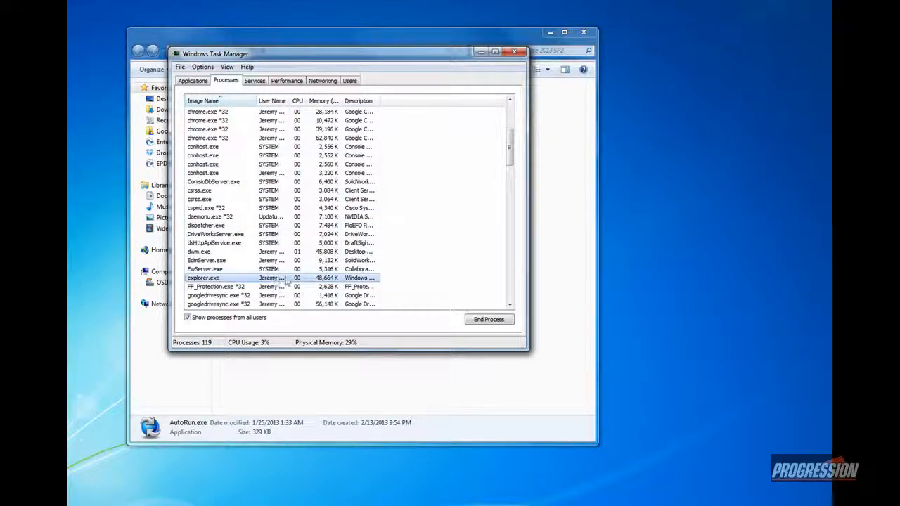
pyautogui.click(180, 66)
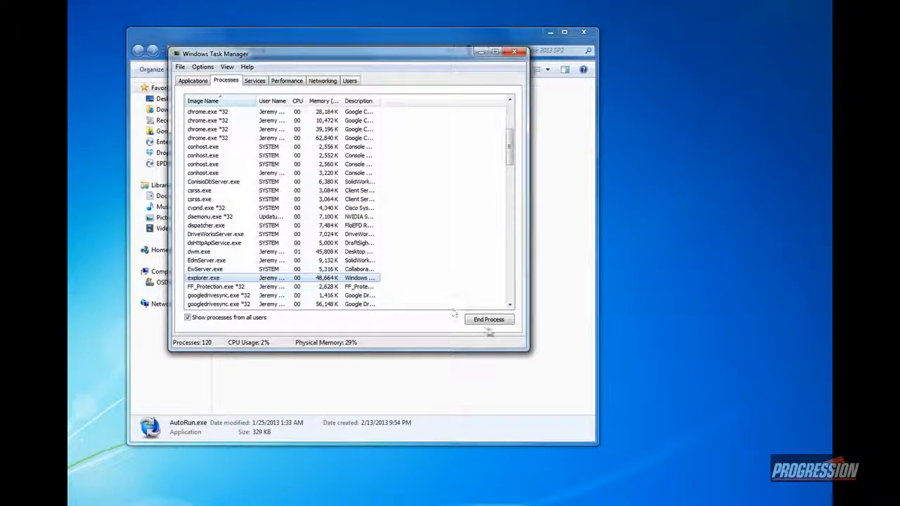
pyautogui.click(488, 319)
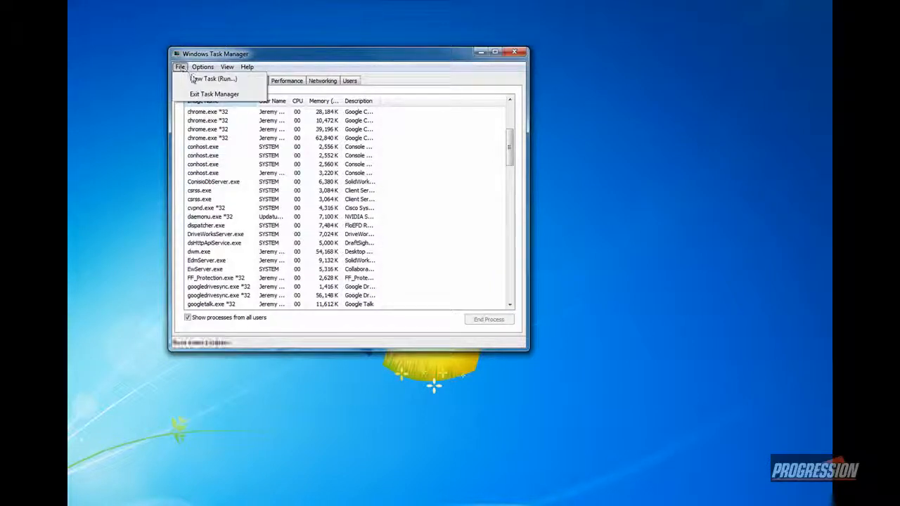
pyautogui.click(213, 78)
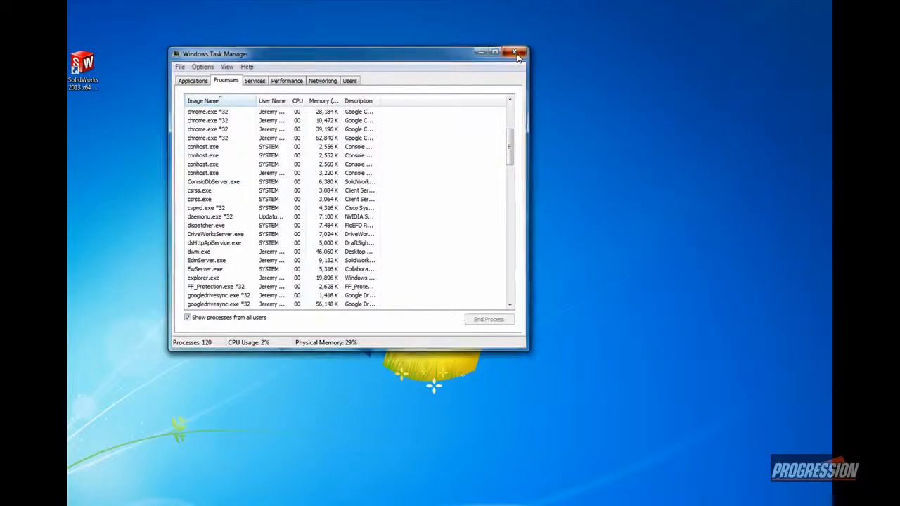
pyautogui.click(514, 53)
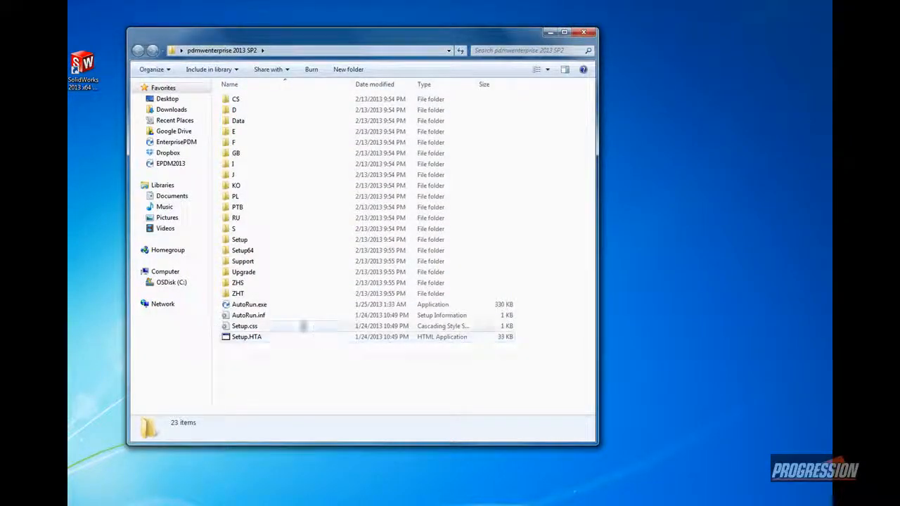
# Relaunch AutoRun.exe and start UPGRADE DATABASE from the upgrade-from-previous-version steps.
pyautogui.doubleClick(249, 305)
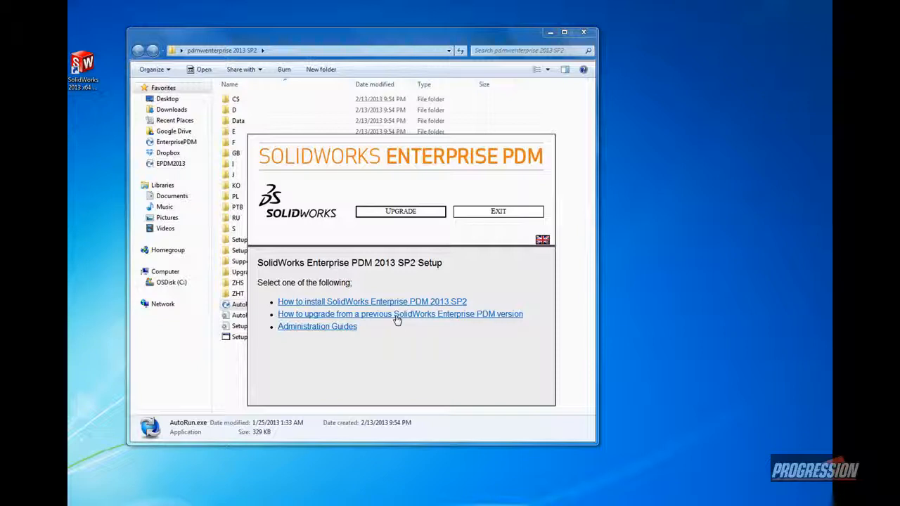
pyautogui.click(400, 314)
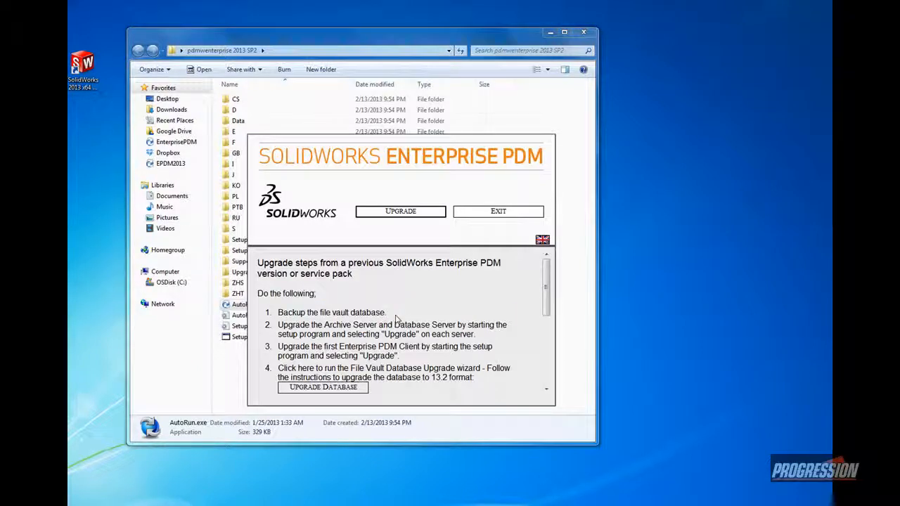
pyautogui.scroll(-3)
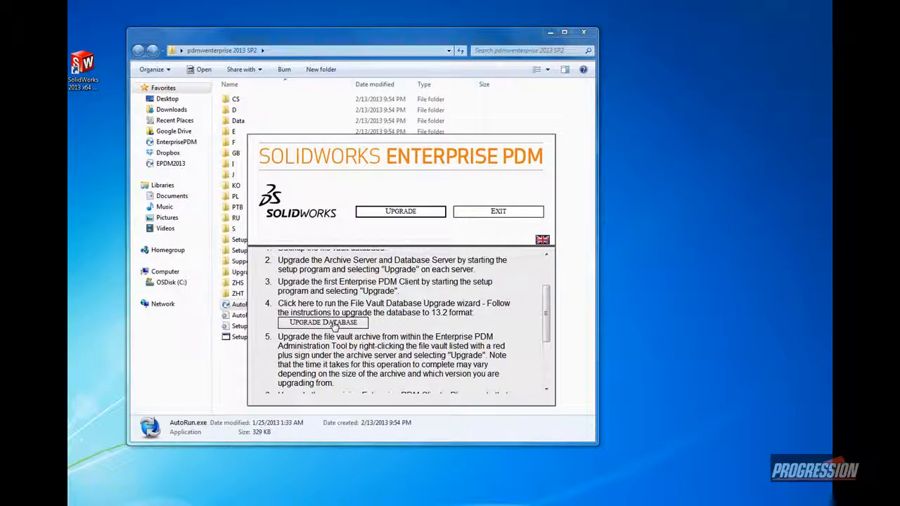
pyautogui.click(323, 322)
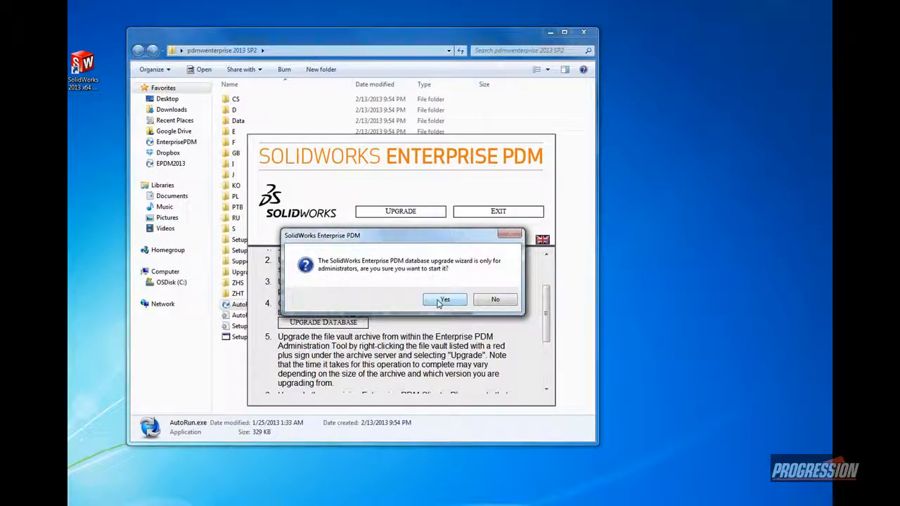
# Start the database upgrade wizard and proceed past prerequisites using the (local) SQL server.
pyautogui.click(444, 299)
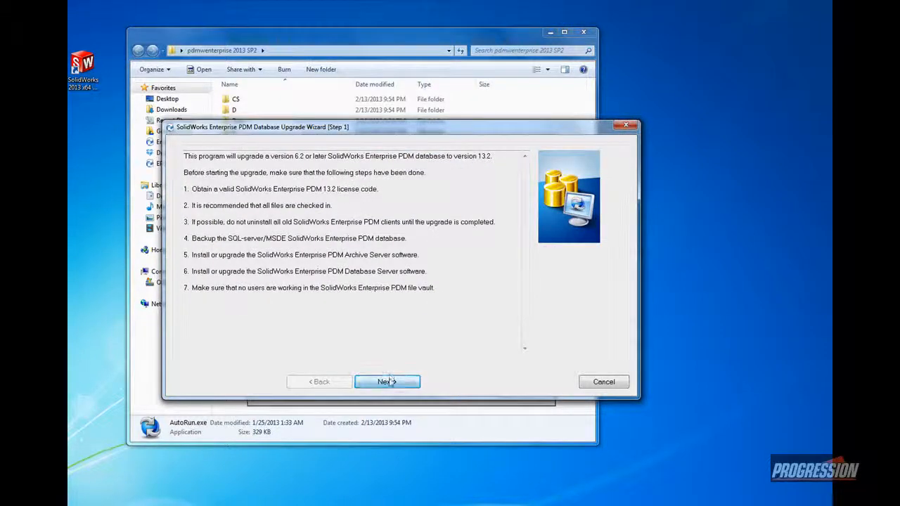
pyautogui.click(387, 381)
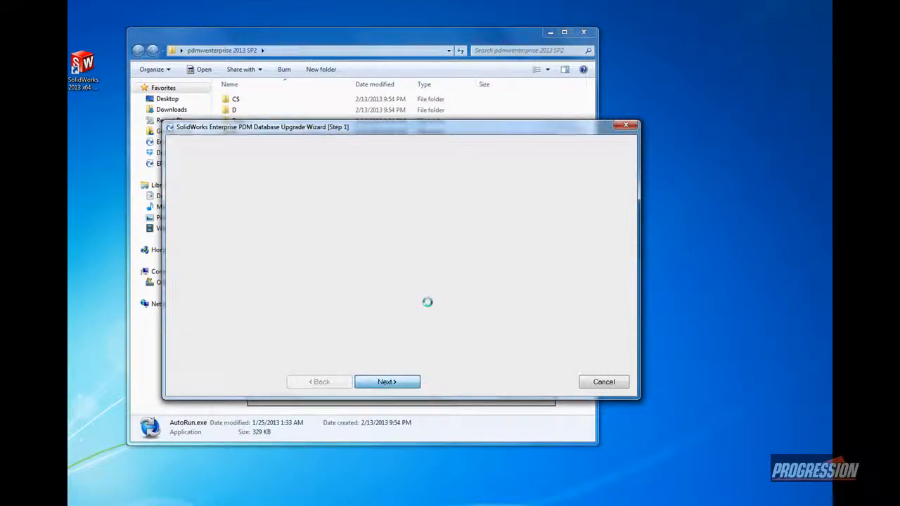
pyautogui.click(387, 381)
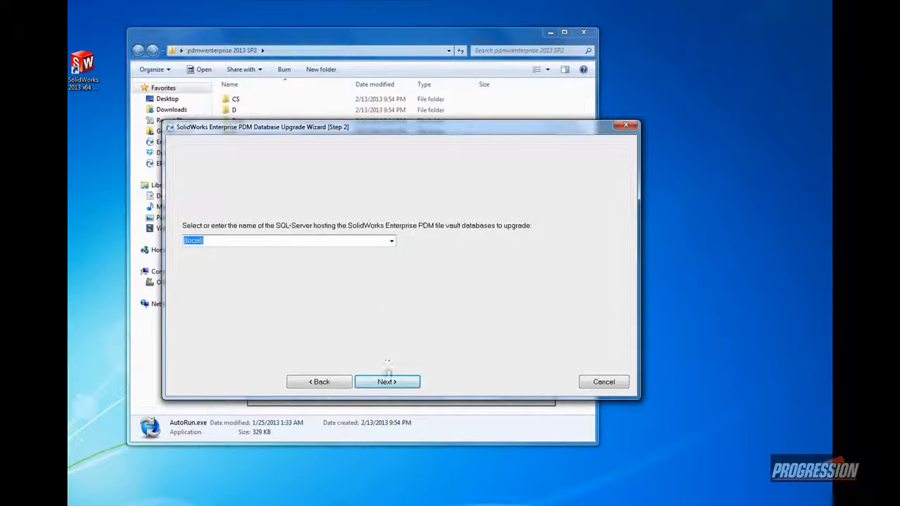
pyautogui.click(386, 381)
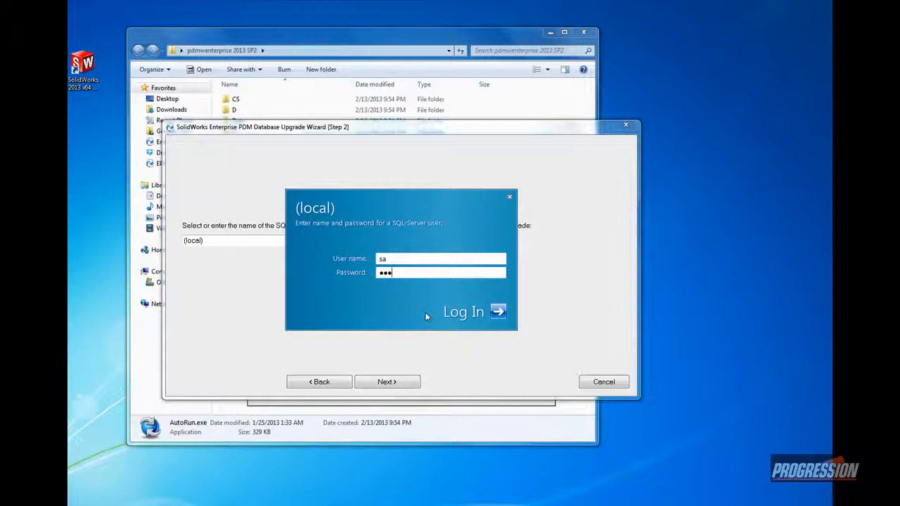
# Log in to SQL and mark the EnterprisePDM and EPDM2013 vaults for upgrade.
pyautogui.click(463, 311)
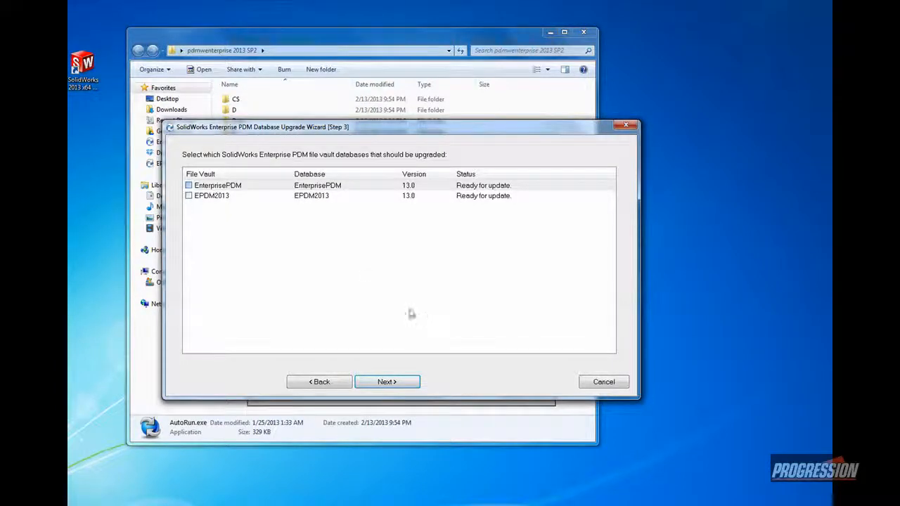
pyautogui.moveTo(370, 203)
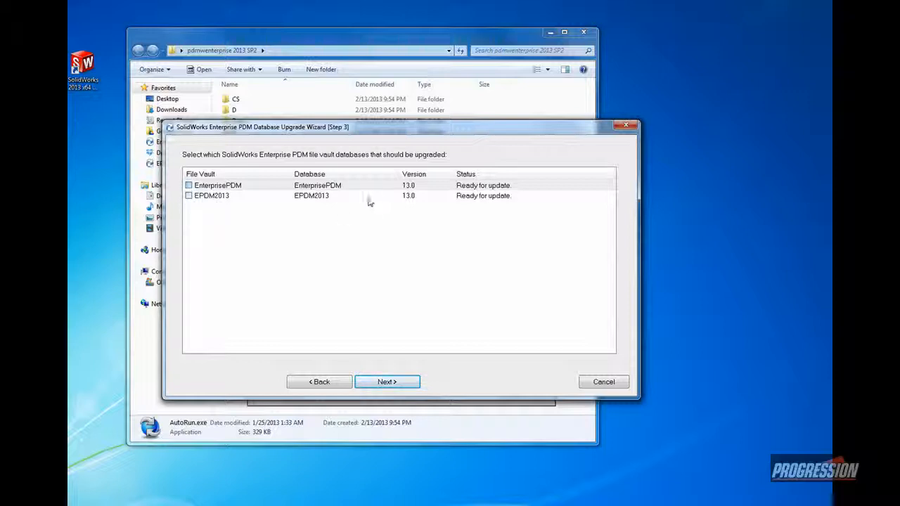
pyautogui.click(188, 185)
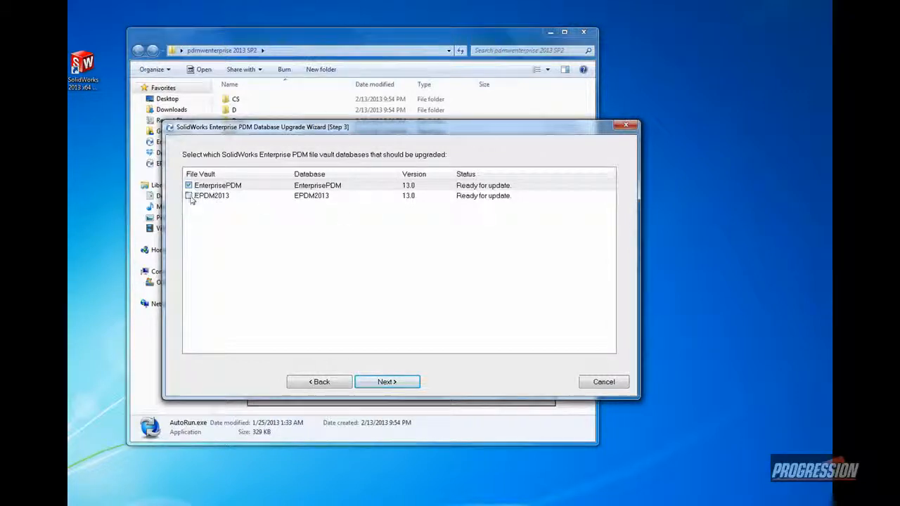
pyautogui.click(189, 195)
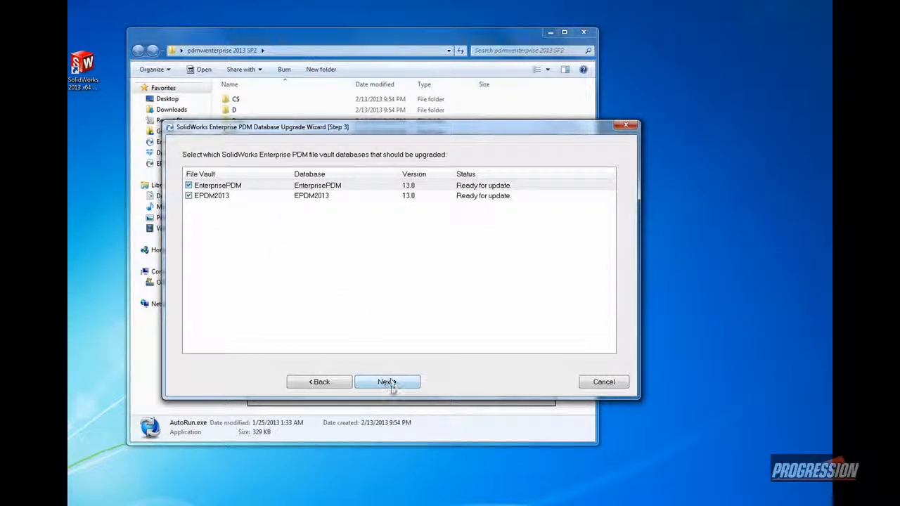
# Upgrade both vault databases, finish the wizard, and exit the installation screen.
pyautogui.click(387, 382)
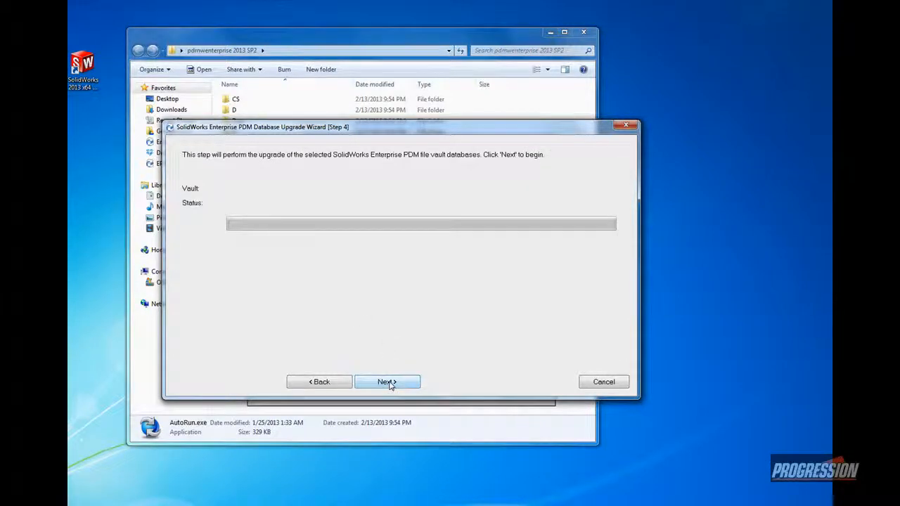
pyautogui.click(387, 381)
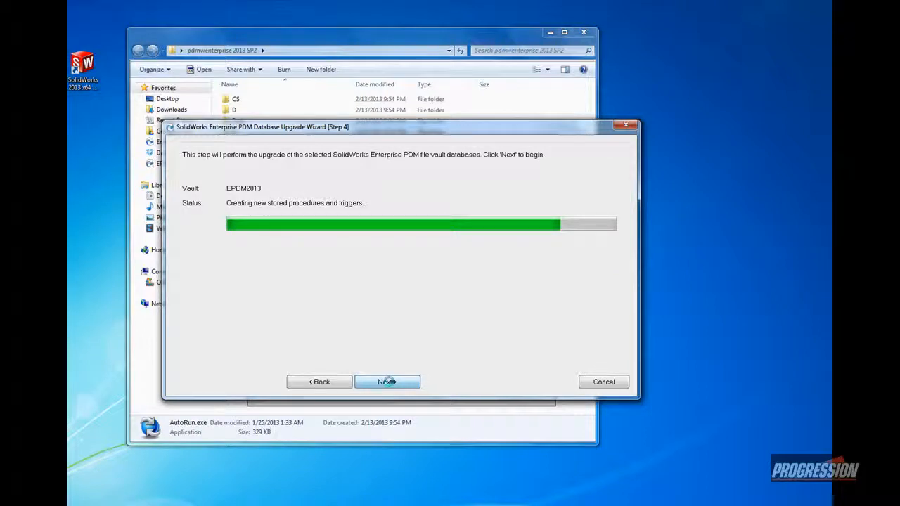
pyautogui.click(387, 382)
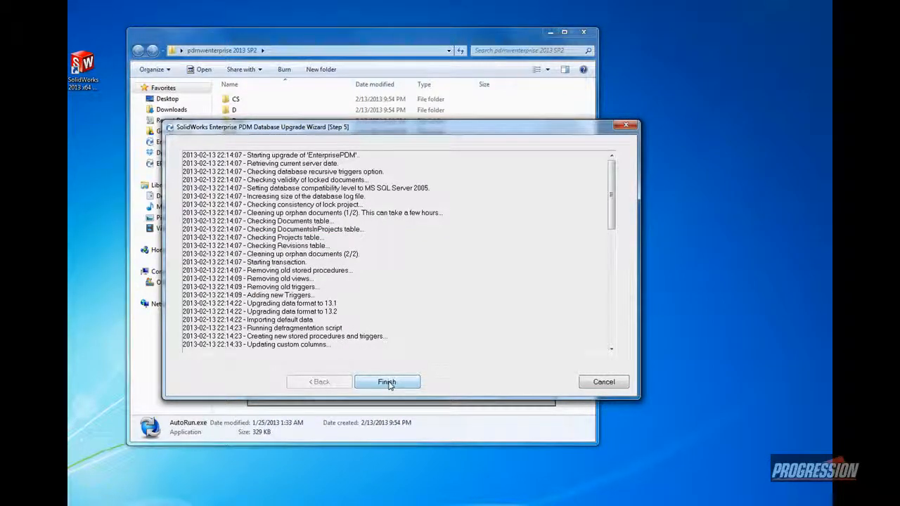
pyautogui.click(387, 382)
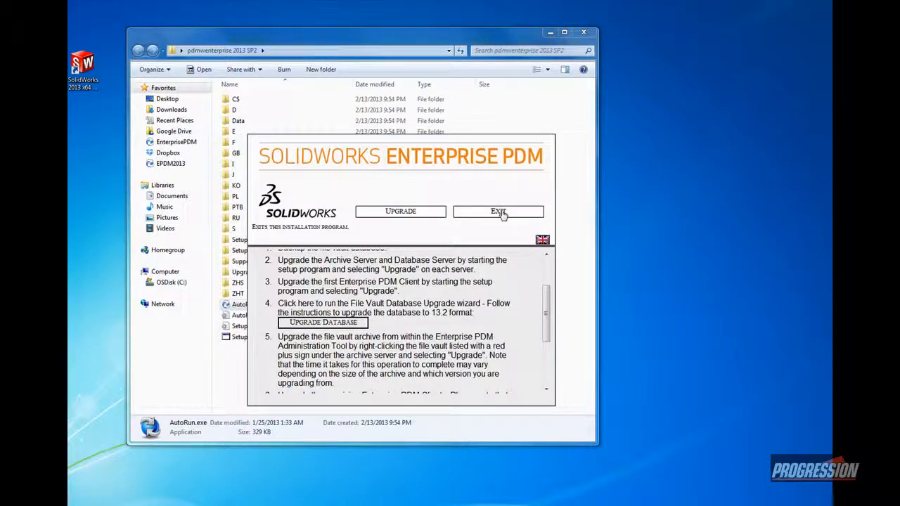
pyautogui.click(498, 211)
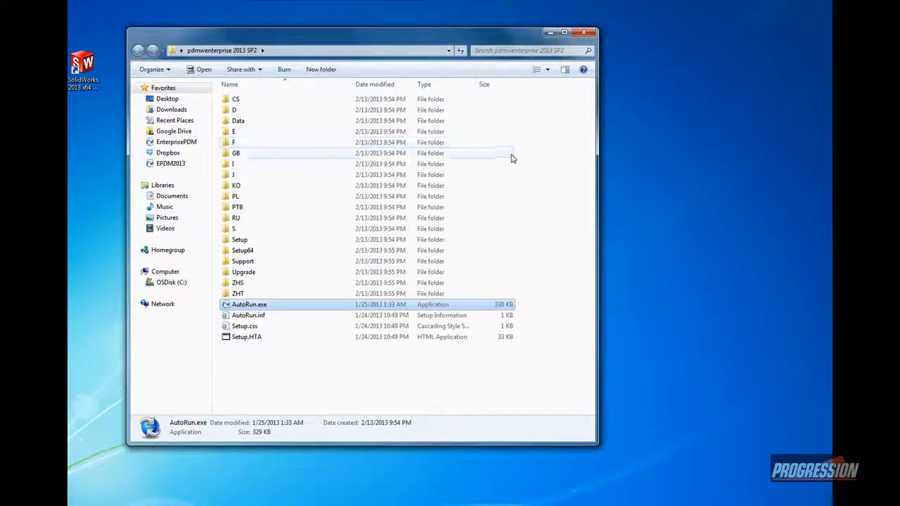
pyautogui.moveTo(232, 389)
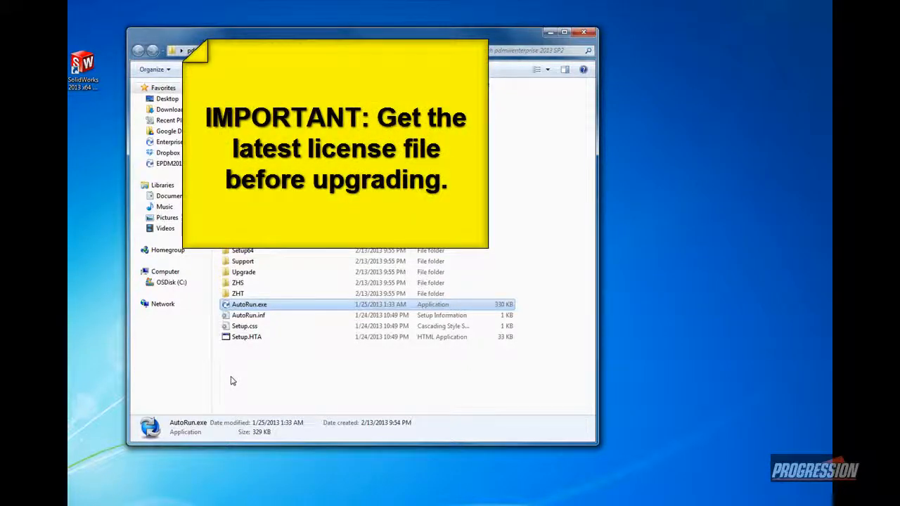
# Launch the Administration tool and log in to the EnterprisePDM vault with the admin password.
pyautogui.click(235, 380)
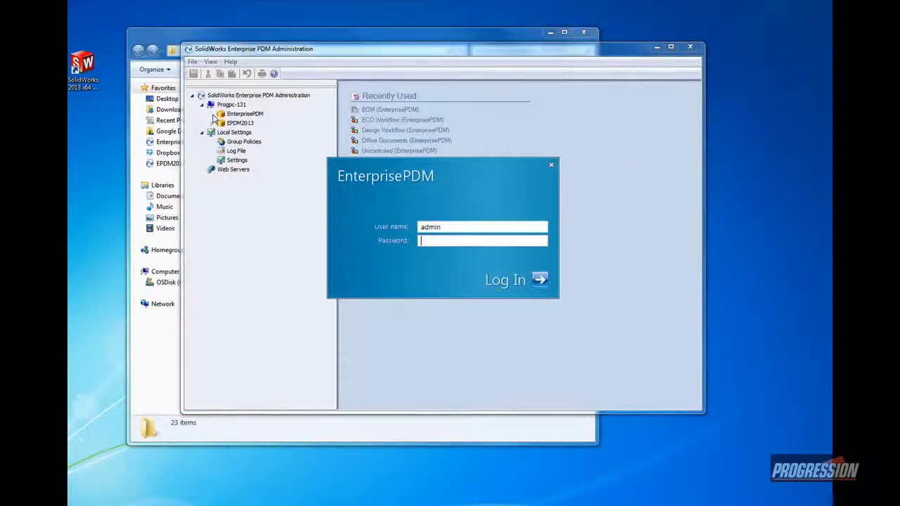
pyautogui.write('***')
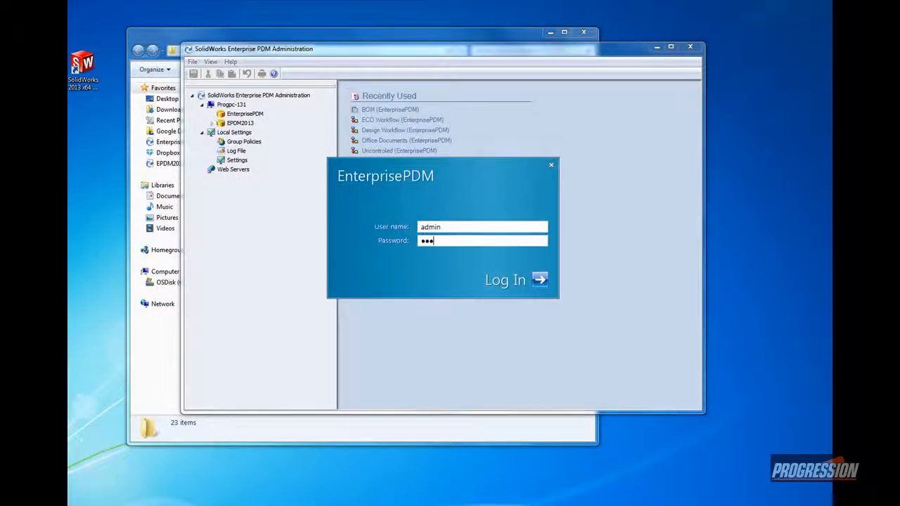
pyautogui.click(505, 280)
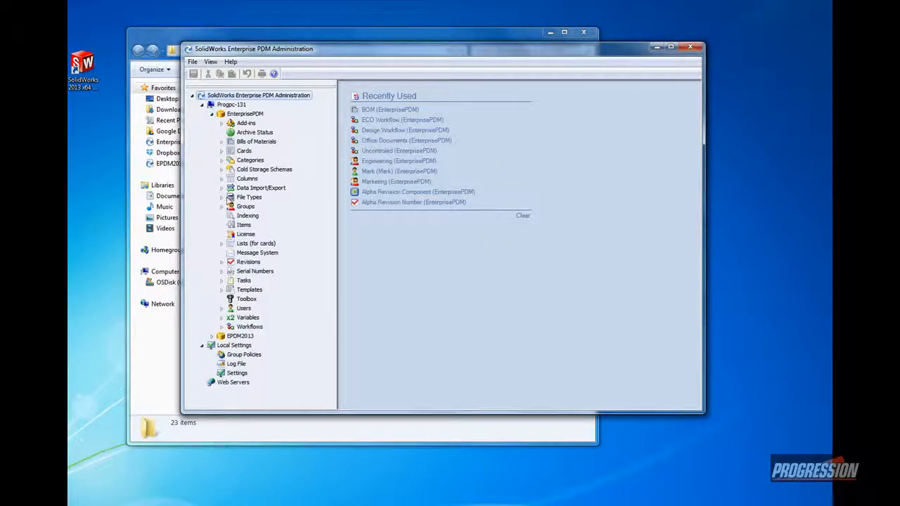
pyautogui.moveTo(243, 240)
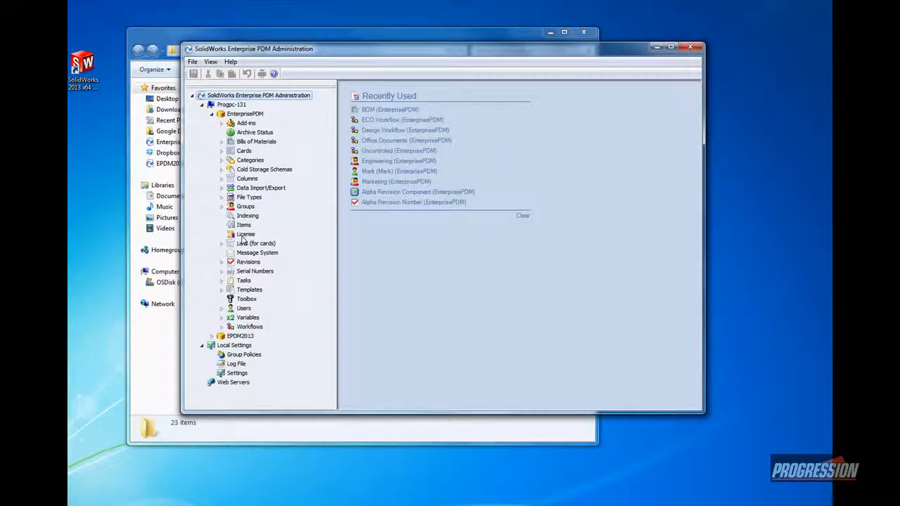
# Review the vault license showing 5 users per client type, then cancel without changes.
pyautogui.doubleClick(246, 234)
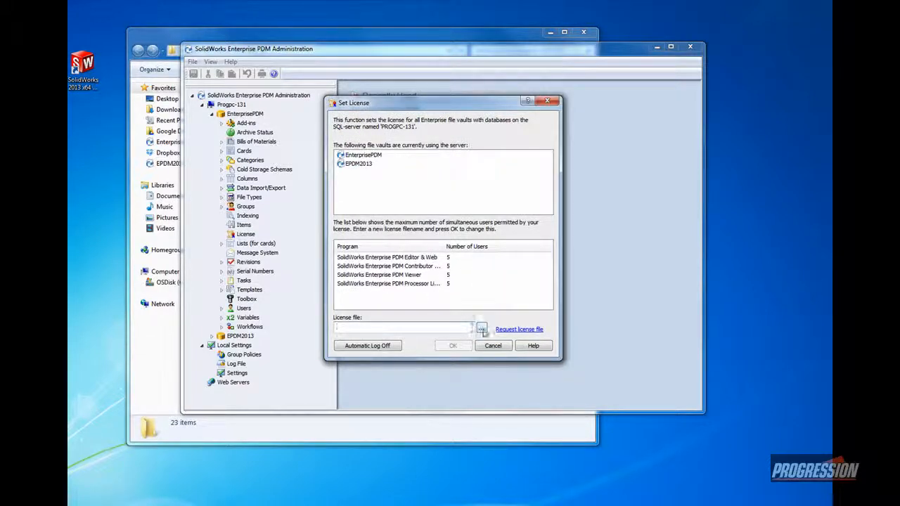
pyautogui.click(482, 328)
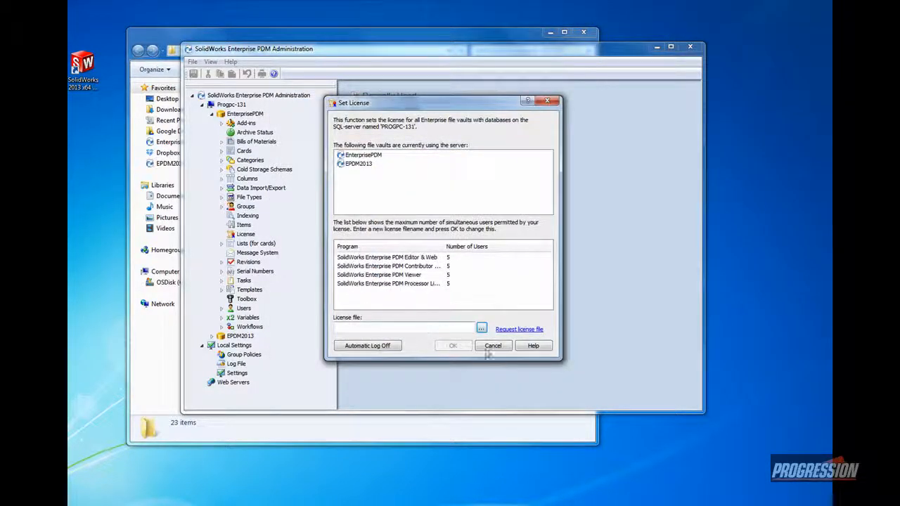
pyautogui.click(493, 346)
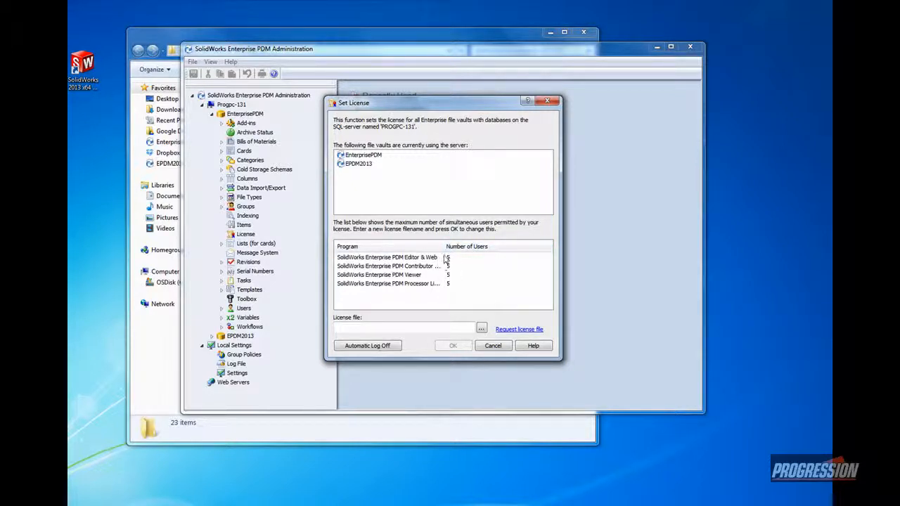
pyautogui.moveTo(447, 266)
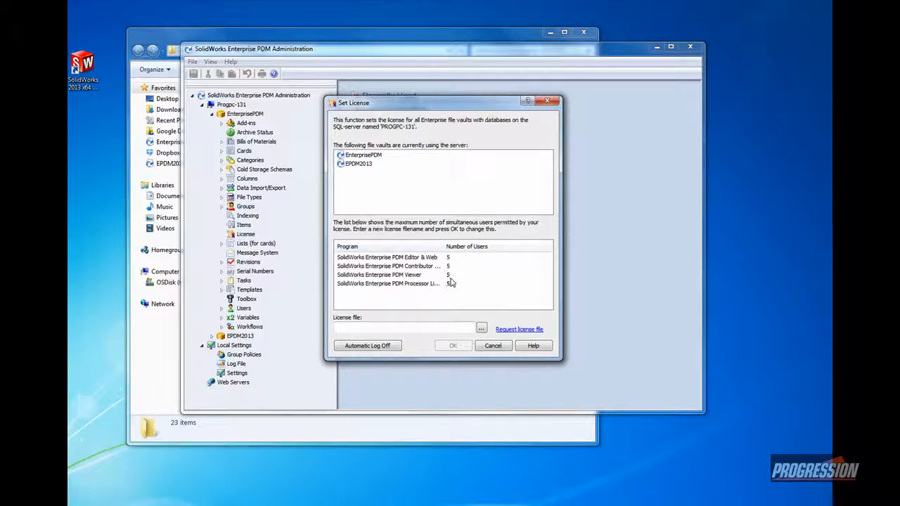
pyautogui.moveTo(446, 275)
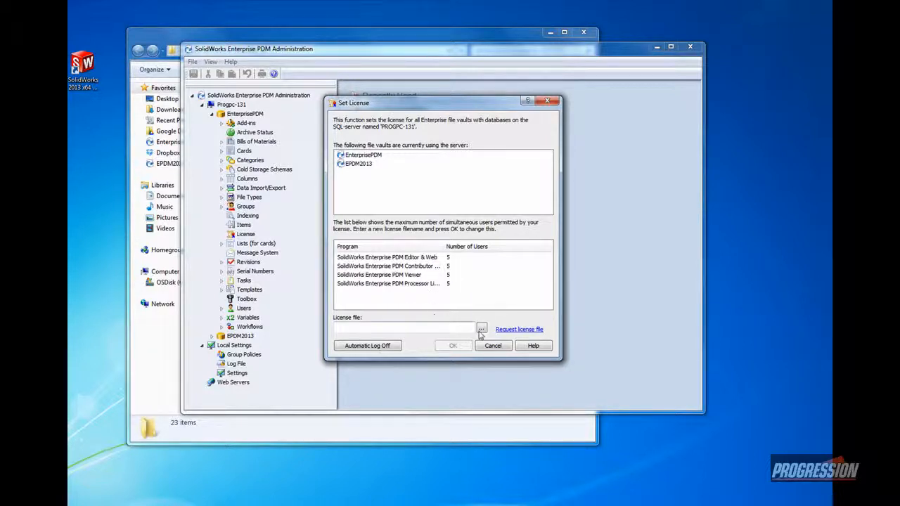
pyautogui.click(404, 328)
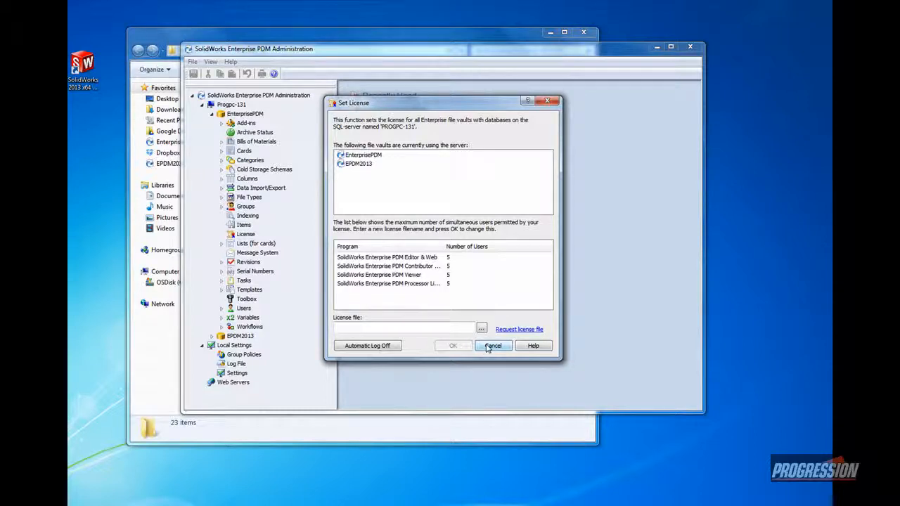
pyautogui.click(494, 346)
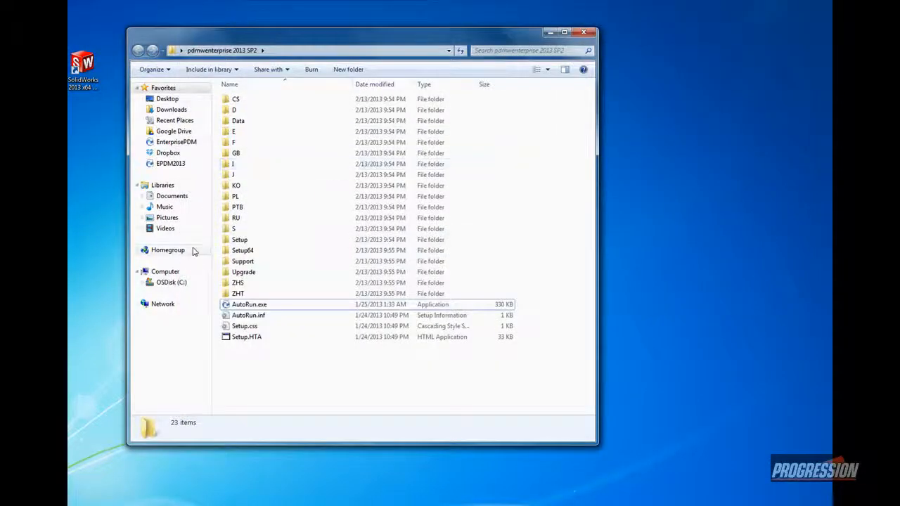
# Open the EnterprisePDM vault folder on OSDisk (C:) in Windows Explorer.
pyautogui.click(171, 282)
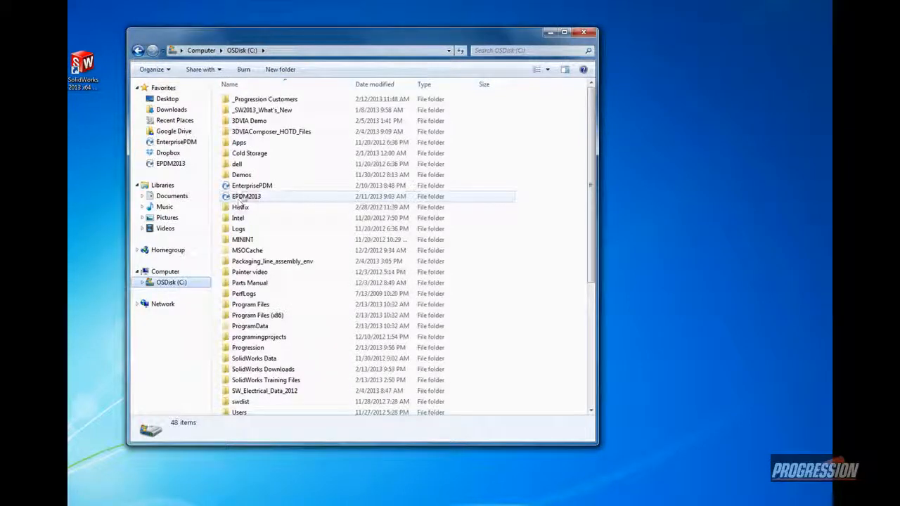
pyautogui.moveTo(251, 186)
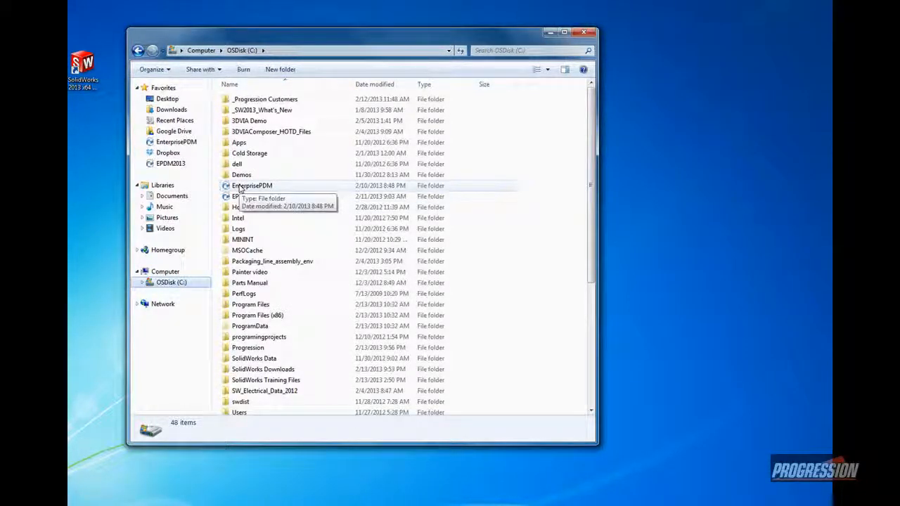
pyautogui.click(253, 185)
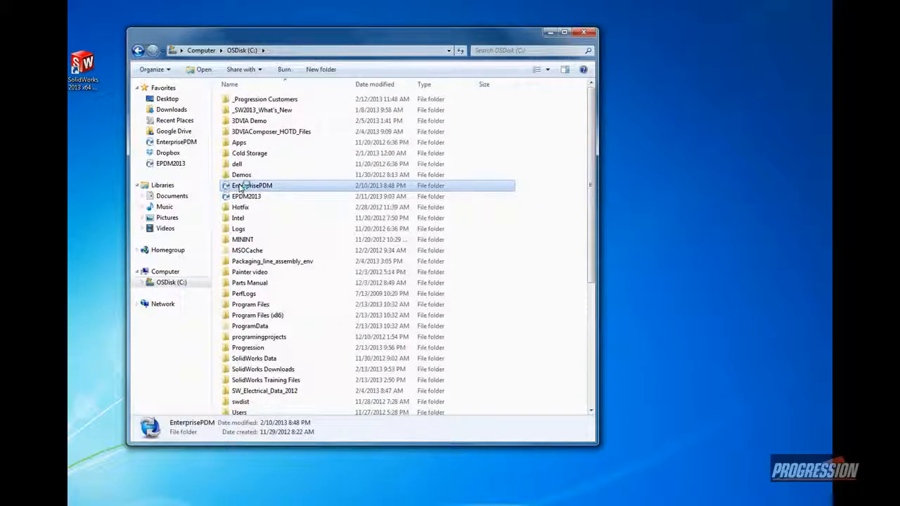
pyautogui.doubleClick(252, 185)
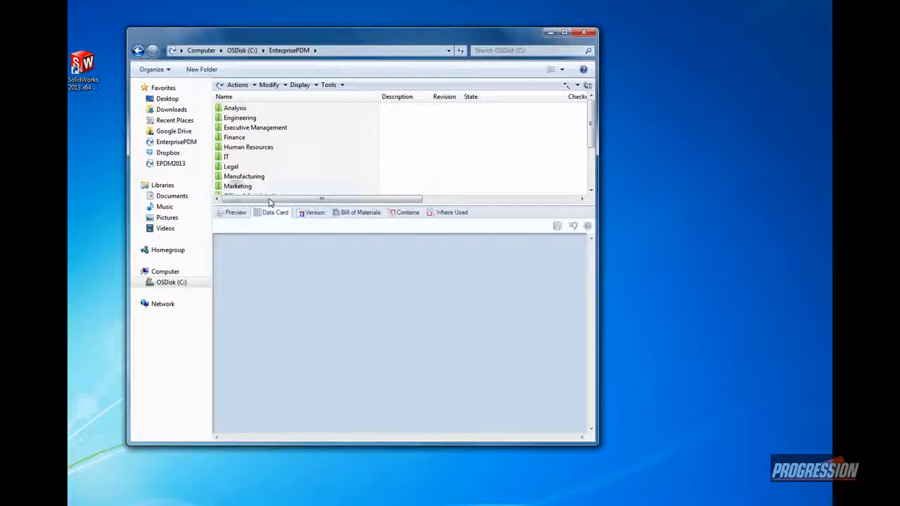
# Browse department data cards down to Engineering's Project #2011 Design Data folder.
pyautogui.click(230, 166)
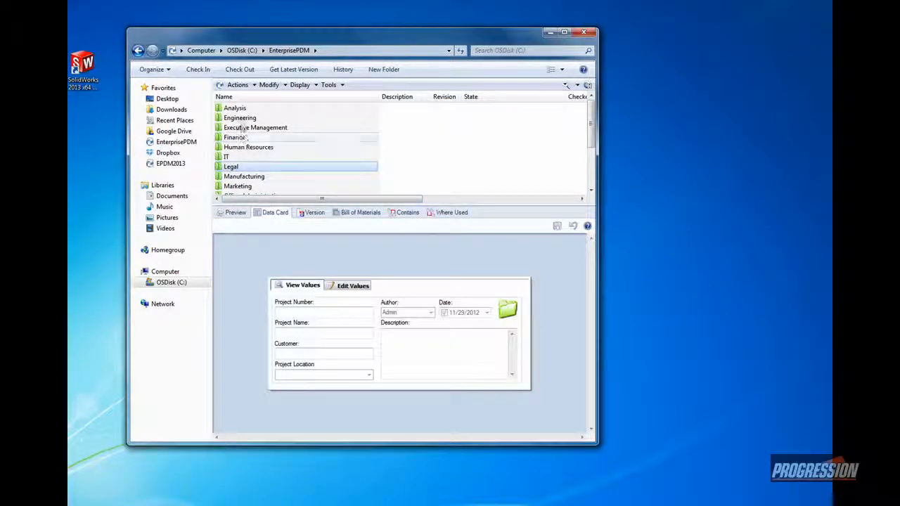
pyautogui.doubleClick(239, 117)
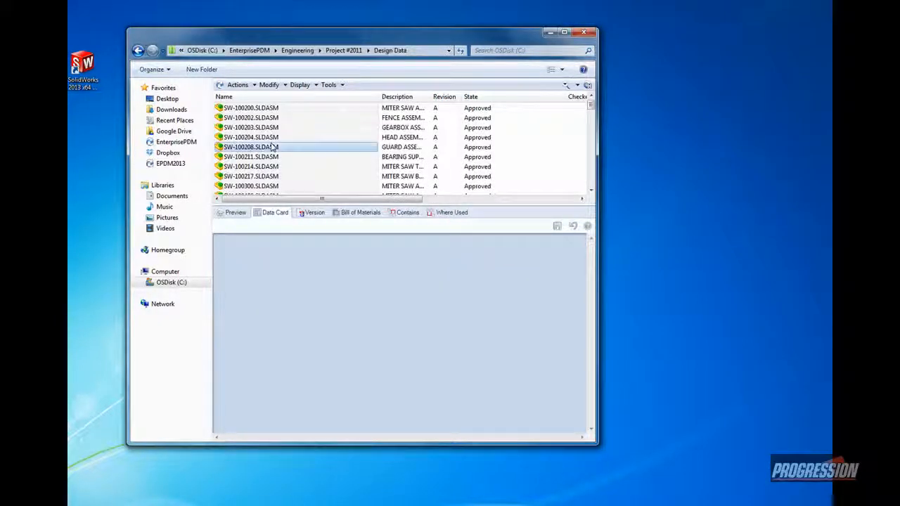
pyautogui.click(251, 146)
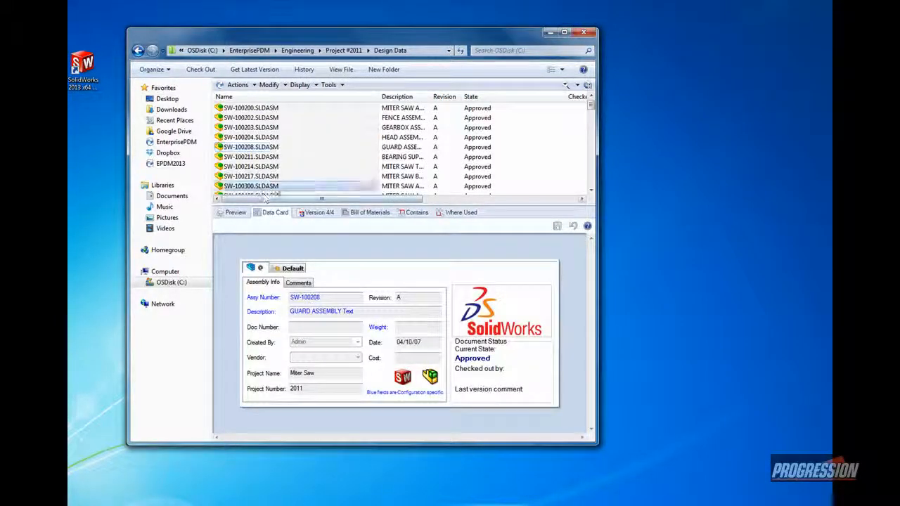
# Preview the SW-100200.SLDASM miter saw assembly, then return to the installation folder.
pyautogui.click(251, 107)
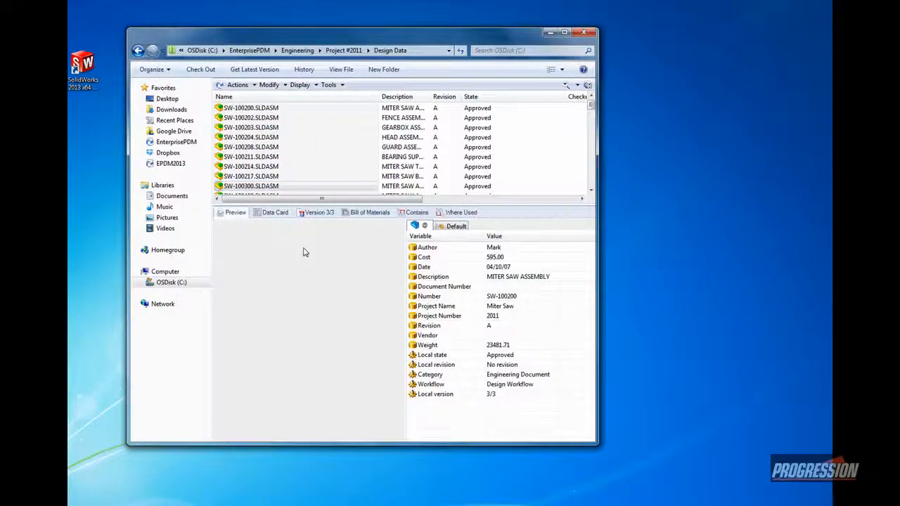
pyautogui.click(236, 212)
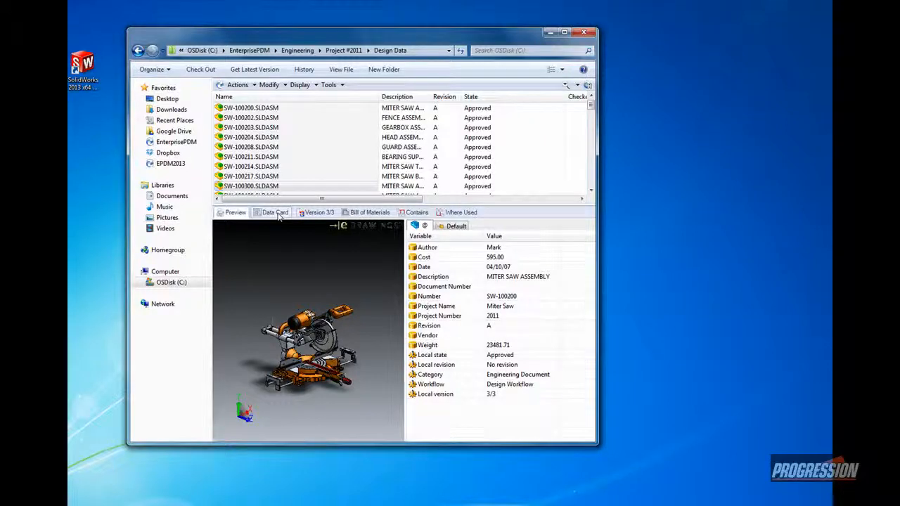
pyautogui.click(274, 212)
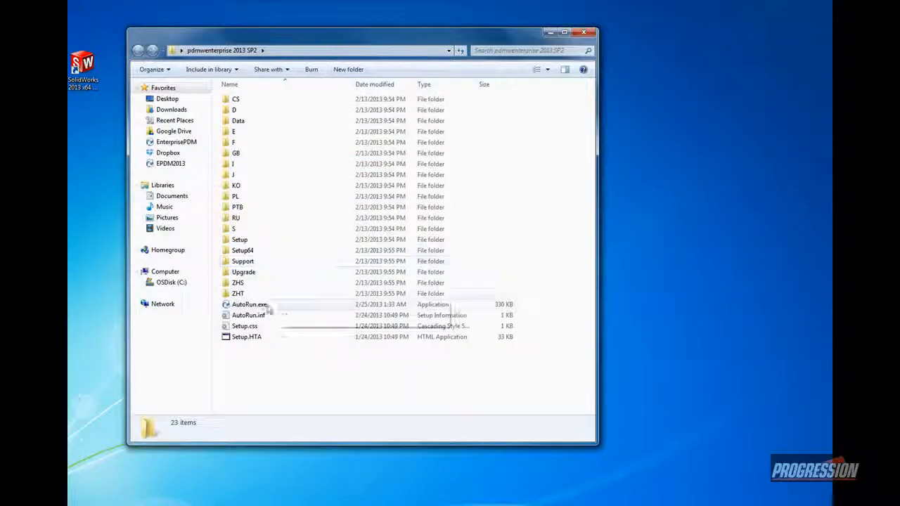
pyautogui.click(249, 305)
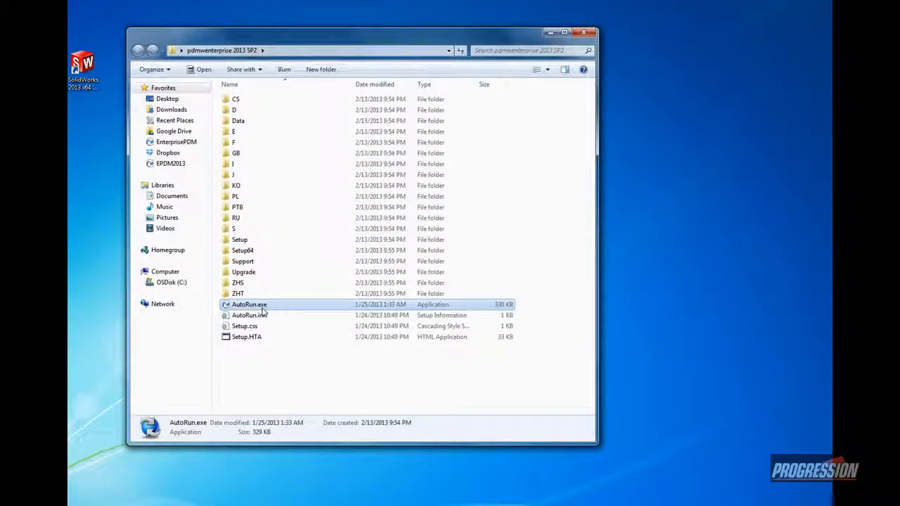